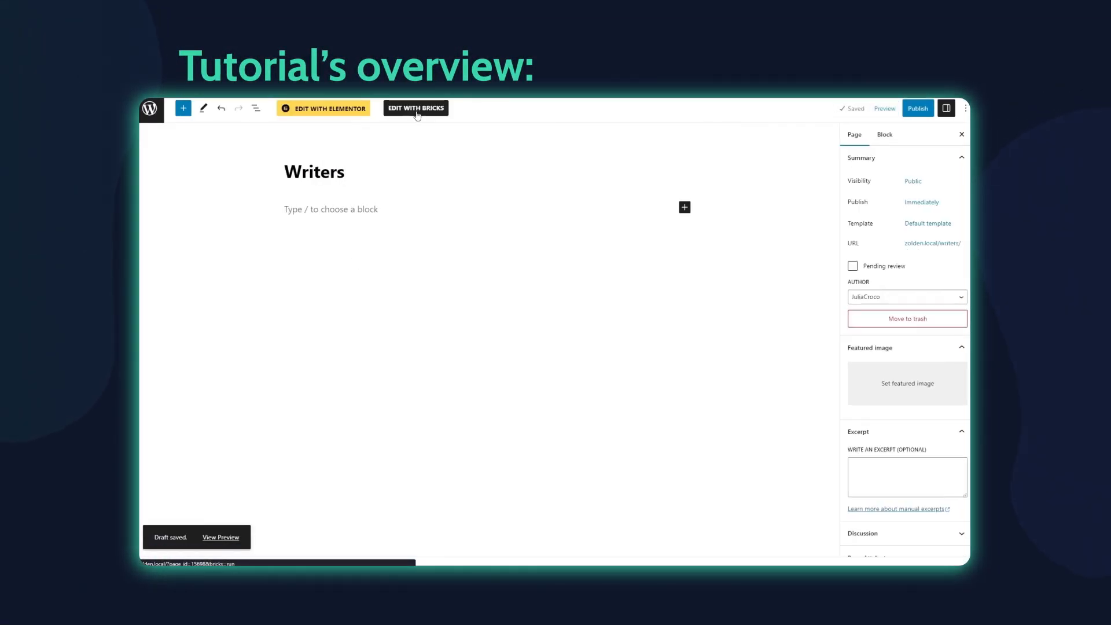
Step: Make the Div a filterable query loop and start entering its query ID for filters
{"action": "left_click", "coordinate": [416, 109]}
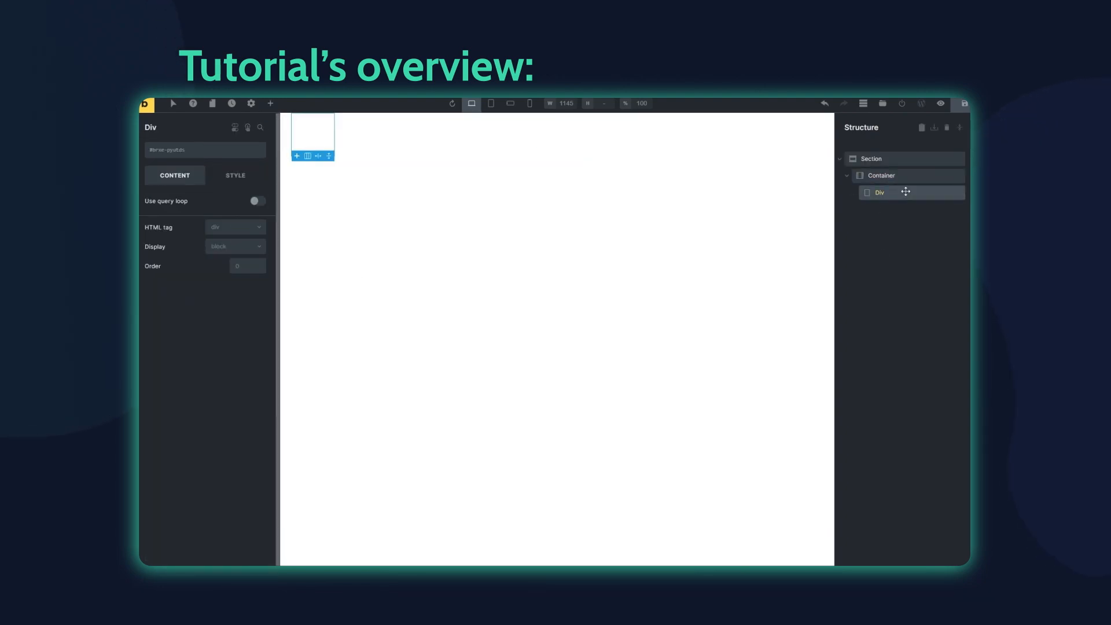
{"action": "left_click", "coordinate": [257, 202]}
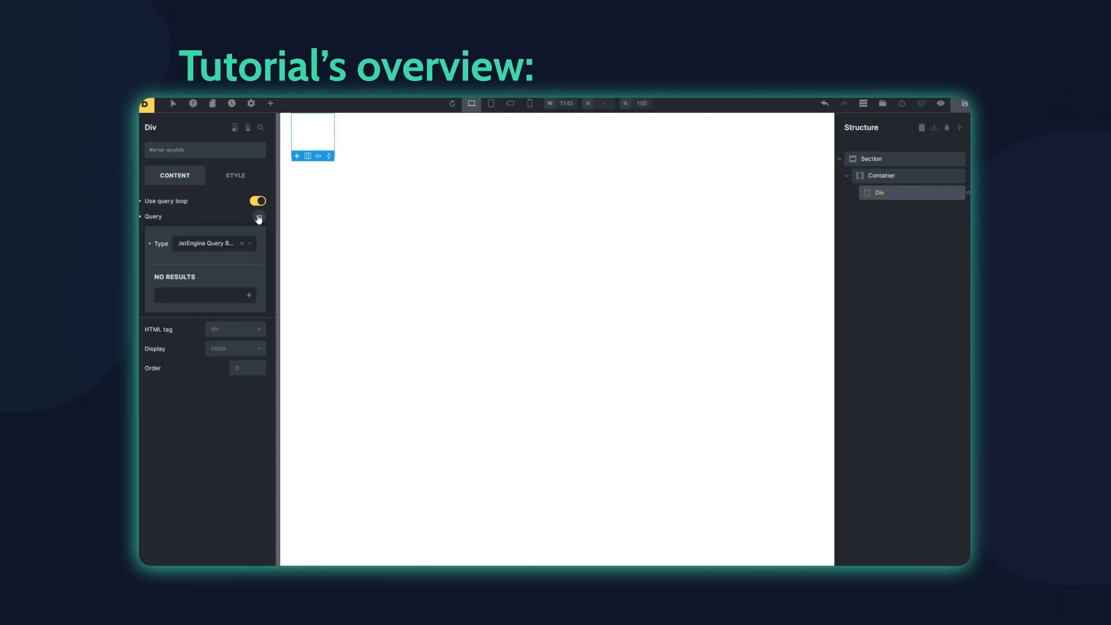
{"action": "left_click", "coordinate": [257, 232]}
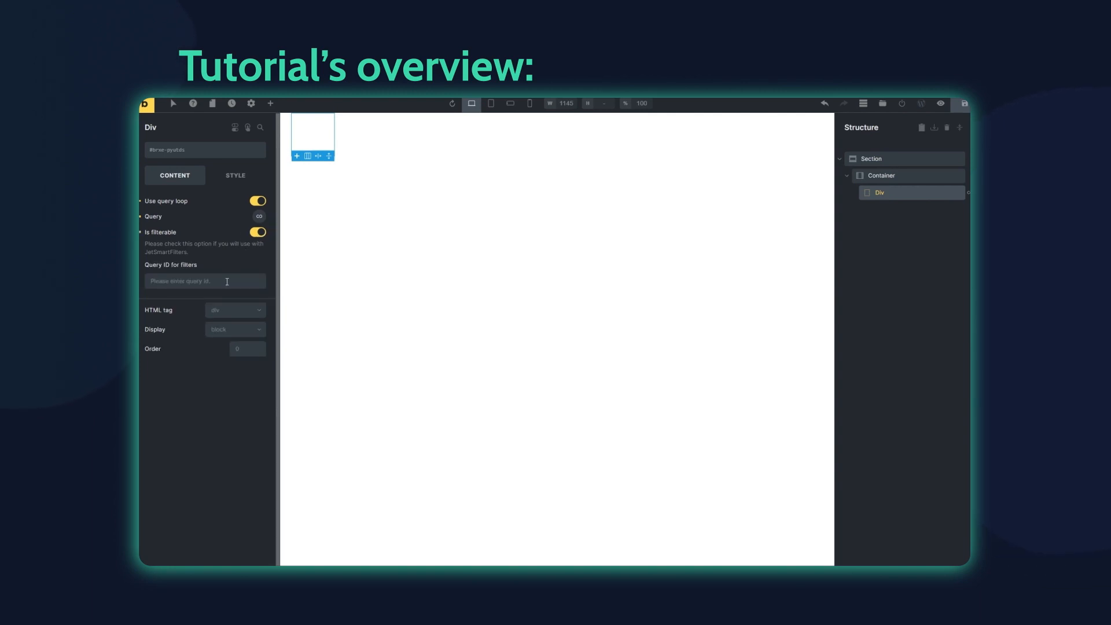
{"action": "left_click", "coordinate": [235, 175]}
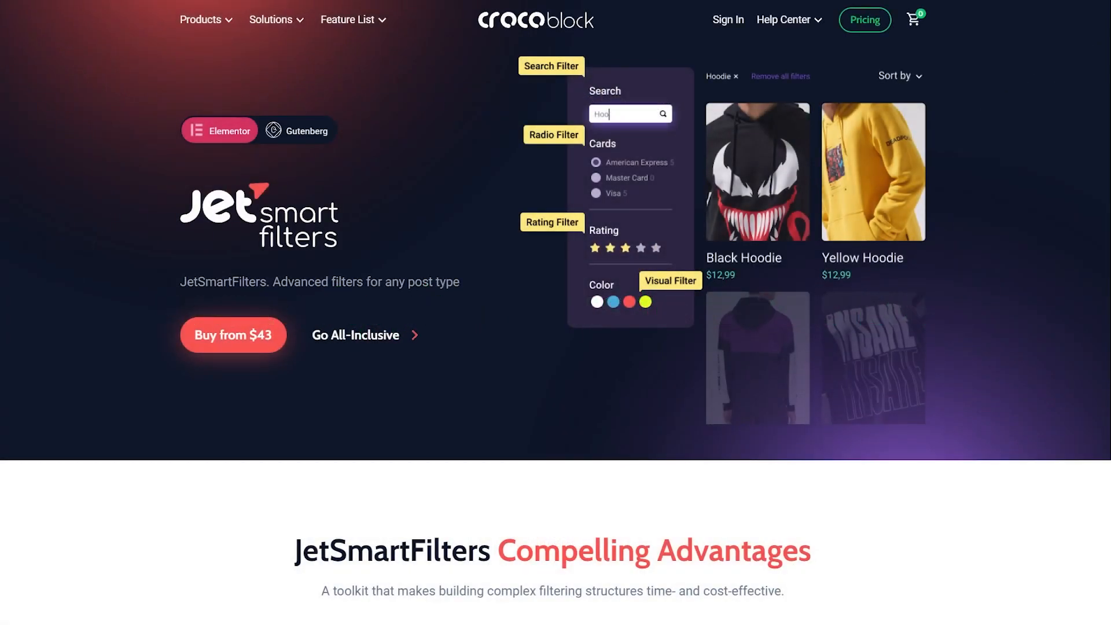
{"action": "scroll", "scroll_direction": "down", "scroll_amount": 3}
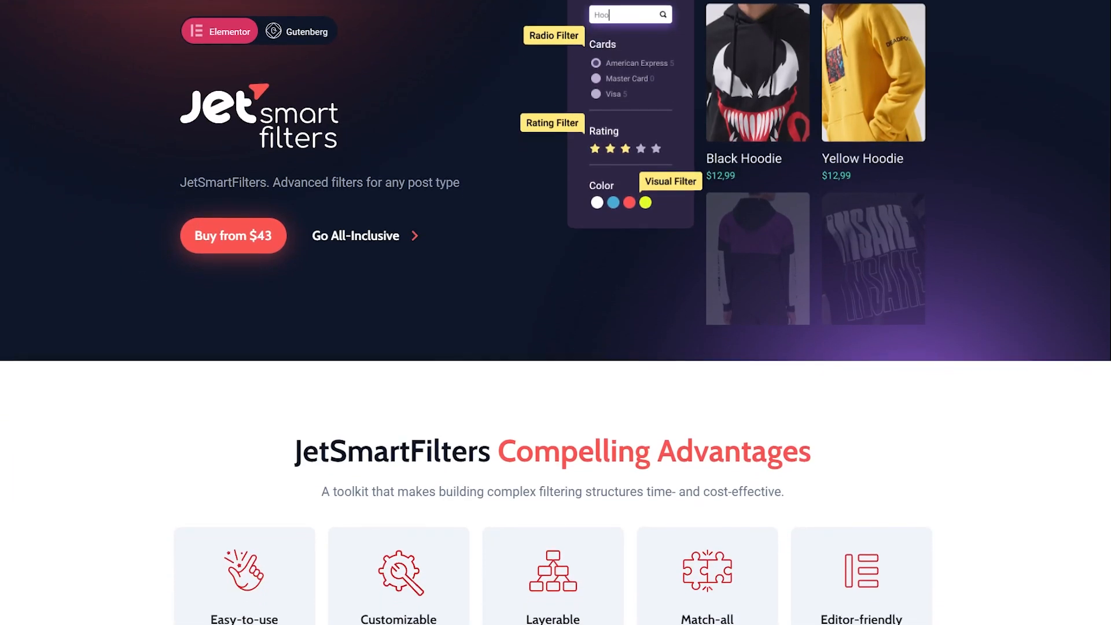
{"action": "scroll", "scroll_direction": "down", "scroll_amount": 3}
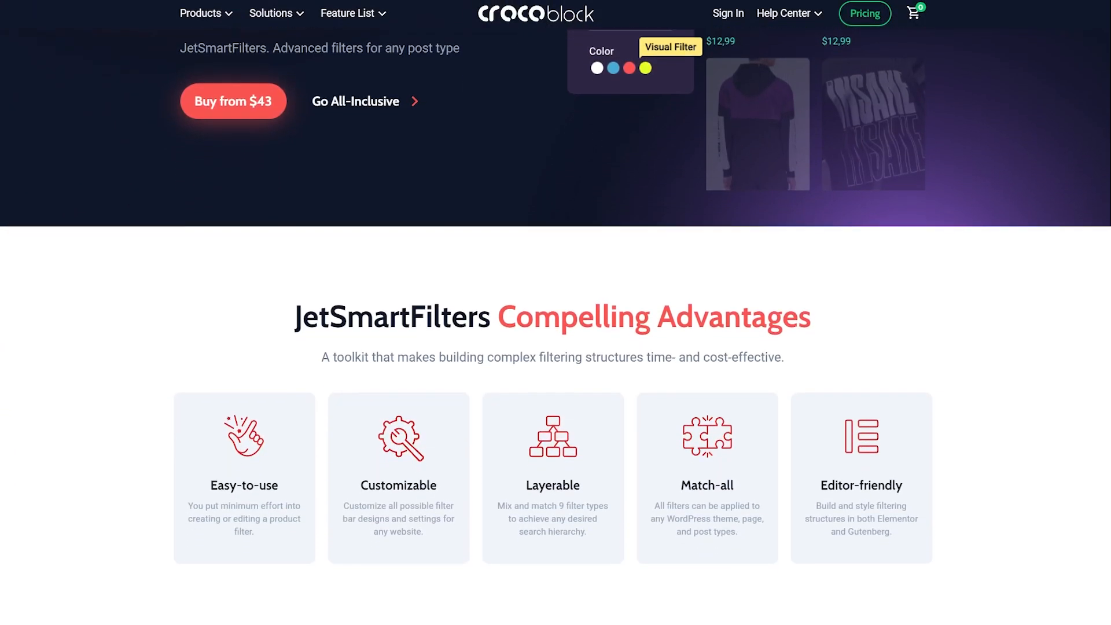
{"action": "scroll", "scroll_direction": "down", "scroll_amount": 3}
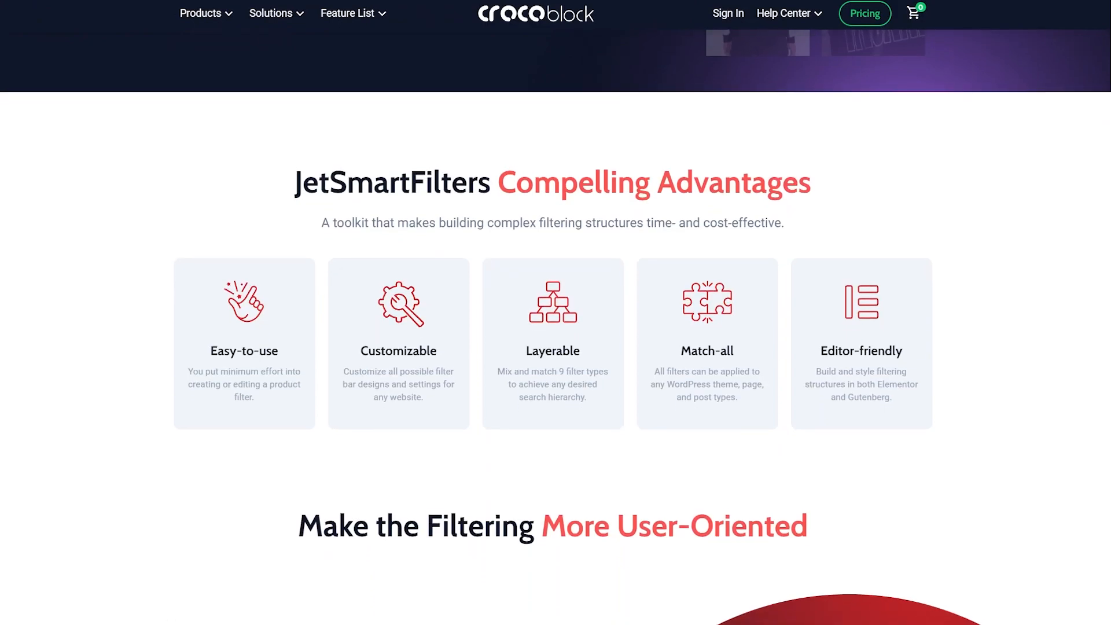
{"action": "scroll", "scroll_direction": "down", "scroll_amount": 3}
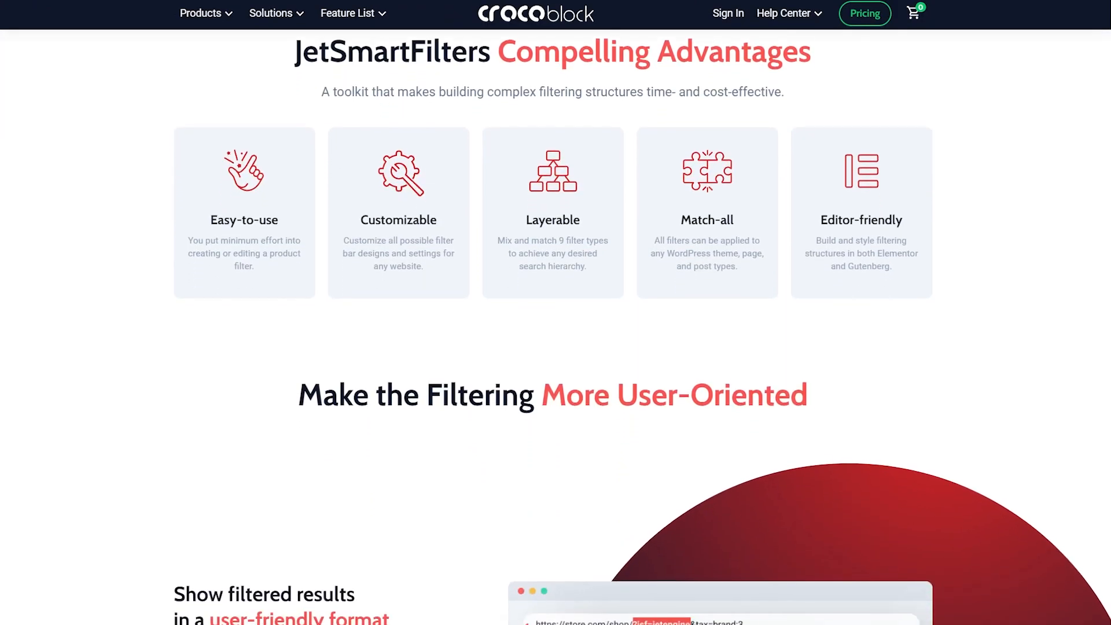
{"action": "scroll", "scroll_direction": "down", "scroll_amount": 3}
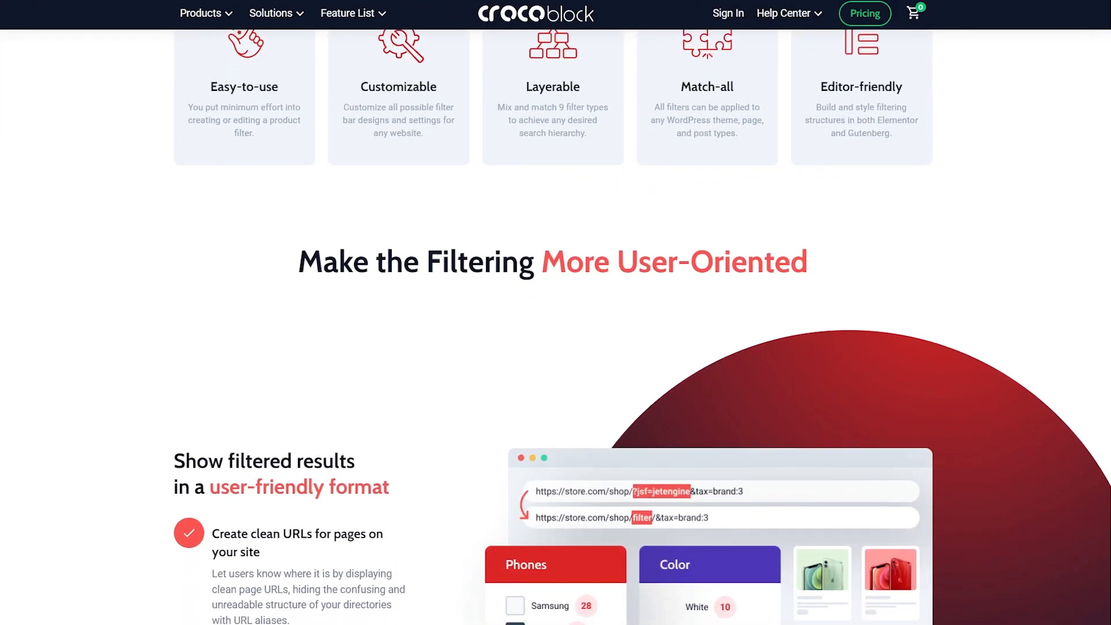
{"action": "scroll", "scroll_direction": "down", "scroll_amount": 3}
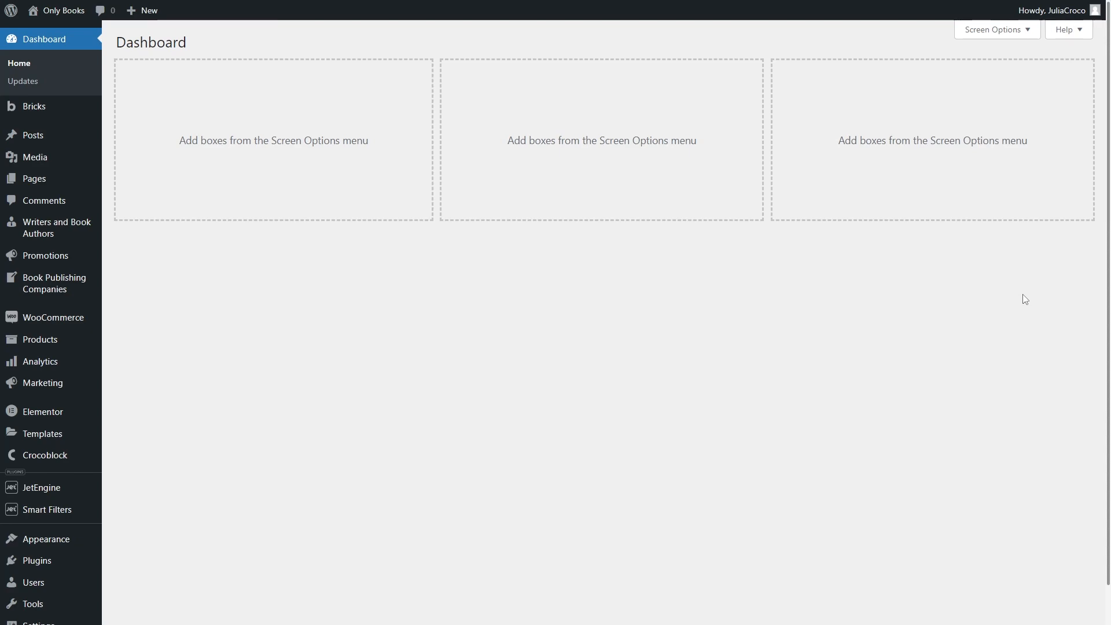
{"action": "mouse_move", "coordinate": [268, 257]}
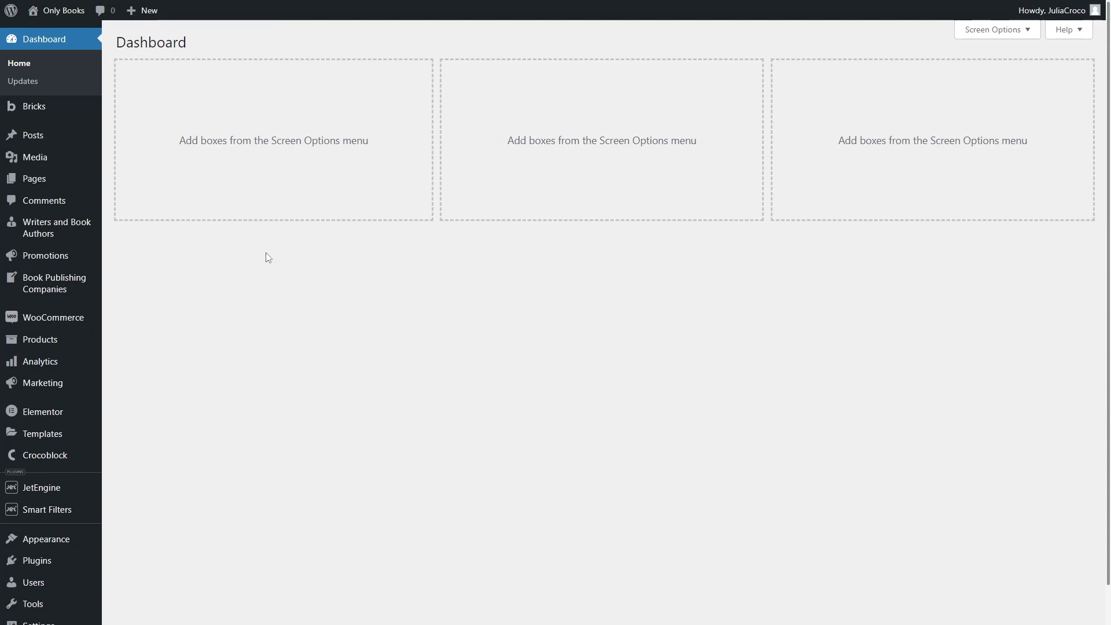
{"action": "mouse_move", "coordinate": [35, 106]}
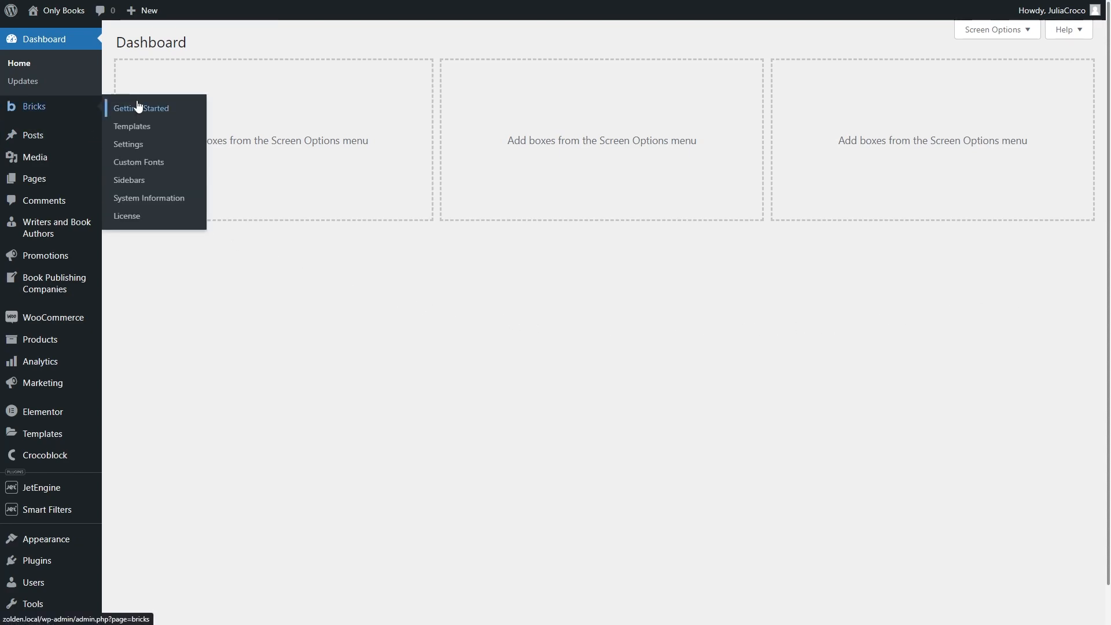
Step: Save the Bricks settings with Writers and Book Authors enabled as an editable post type
{"action": "left_click", "coordinate": [128, 144]}
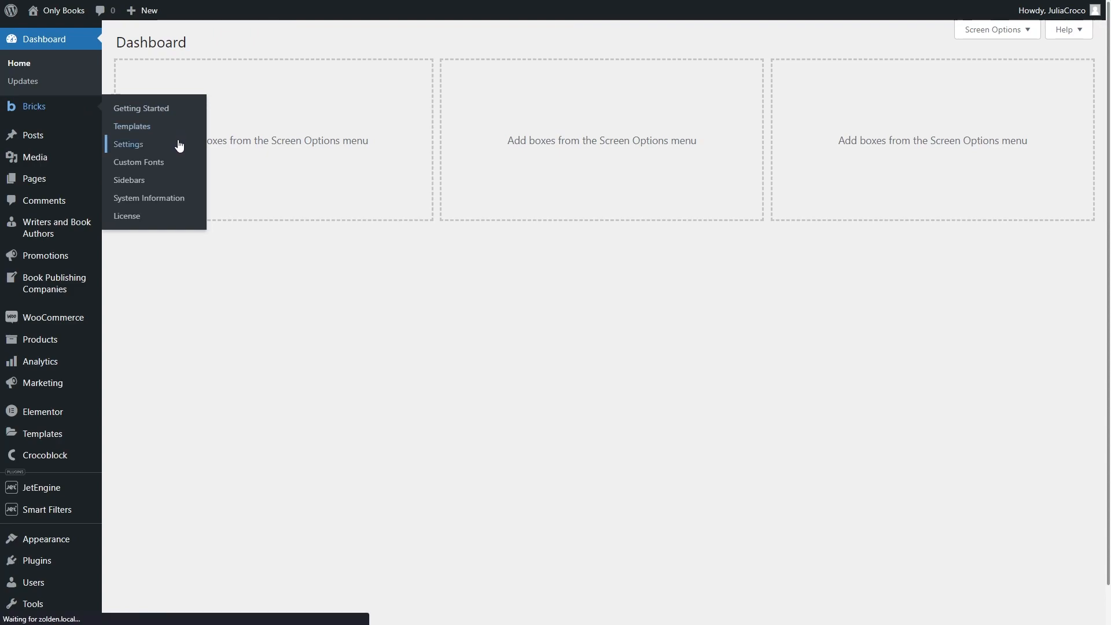
{"action": "left_click", "coordinate": [127, 143]}
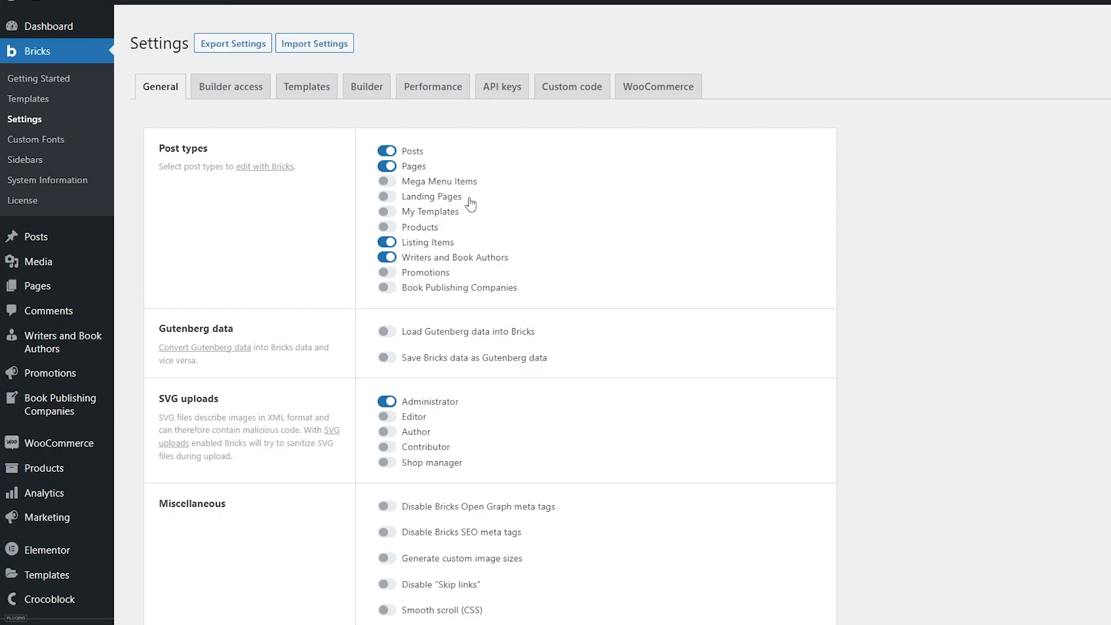
{"action": "scroll", "scroll_direction": "down", "scroll_amount": 3}
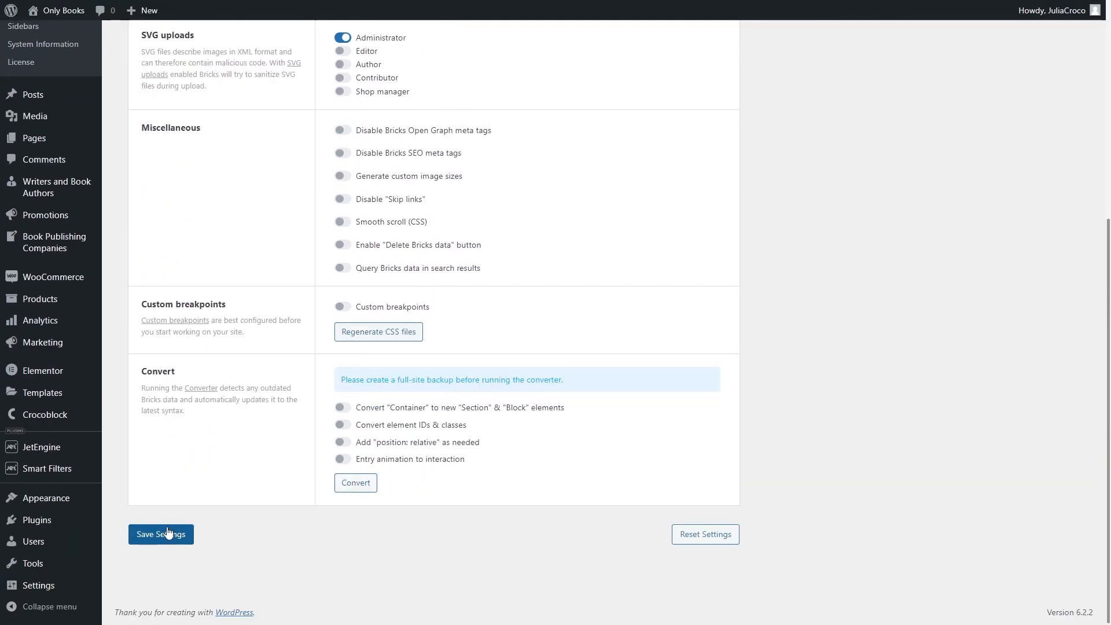
{"action": "left_click", "coordinate": [161, 535]}
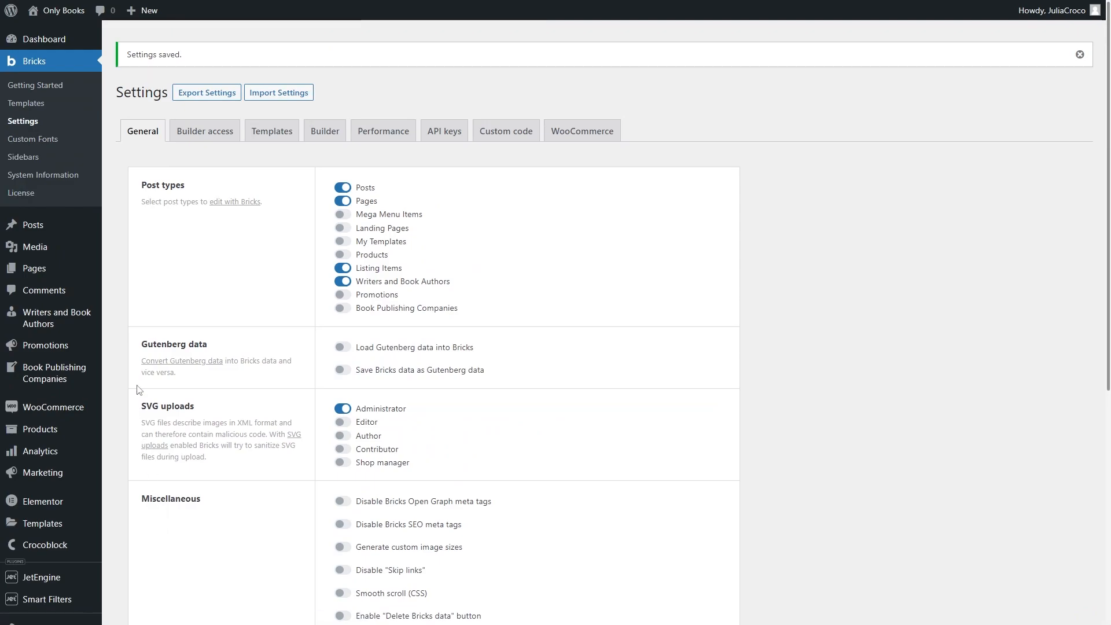
{"action": "mouse_move", "coordinate": [34, 268]}
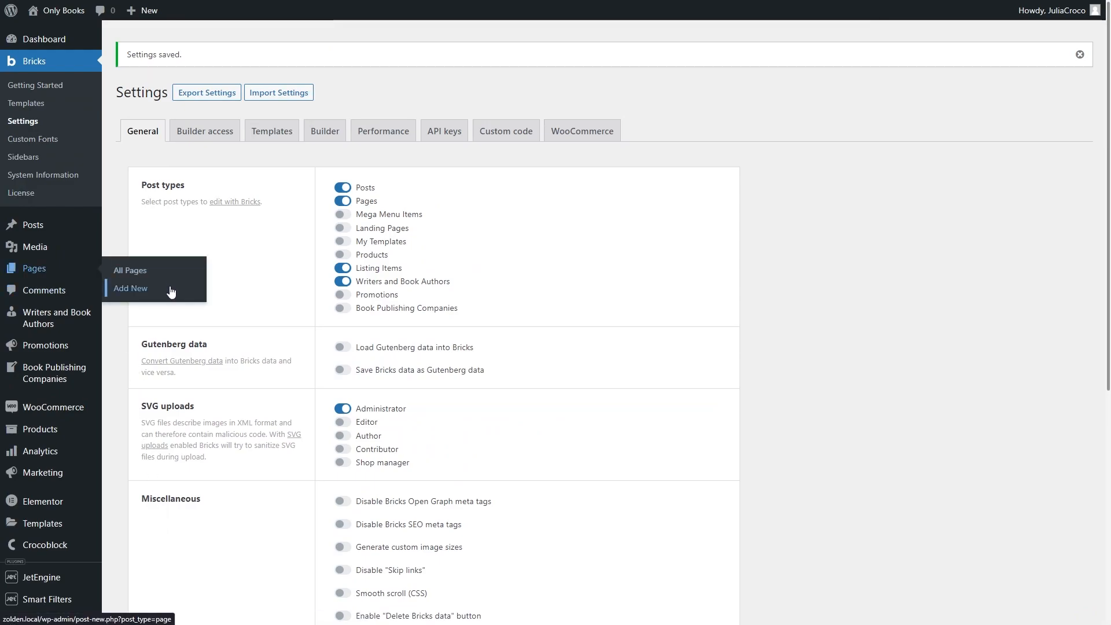
Step: Create a new page titled Writers and open it in the Bricks editor
{"action": "left_click", "coordinate": [130, 288]}
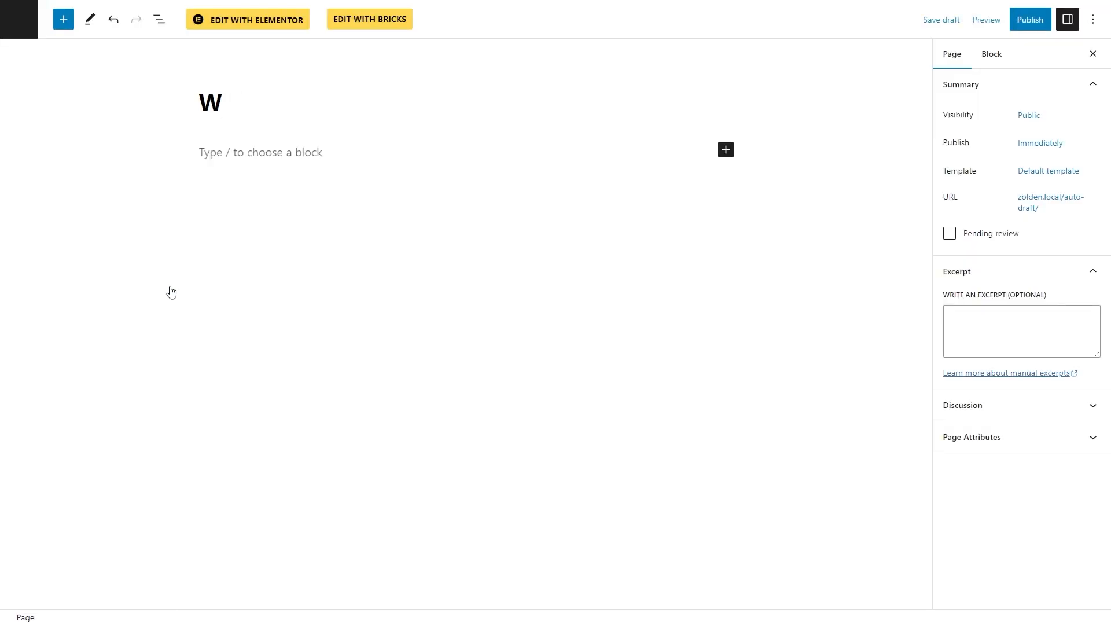
{"action": "type", "text": "riters"}
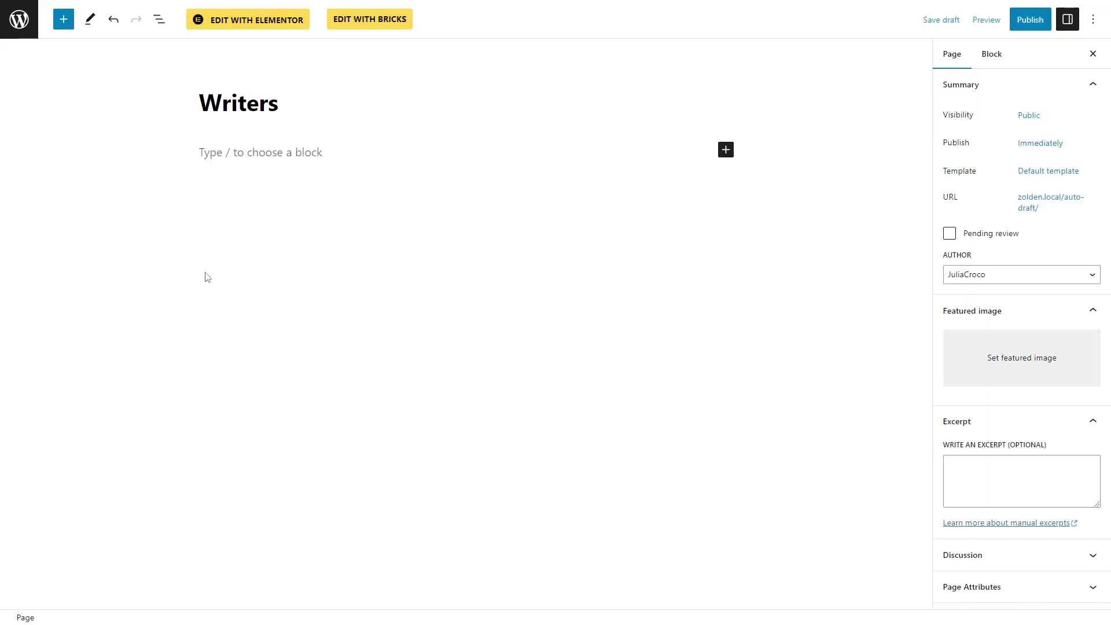
{"action": "mouse_move", "coordinate": [368, 25]}
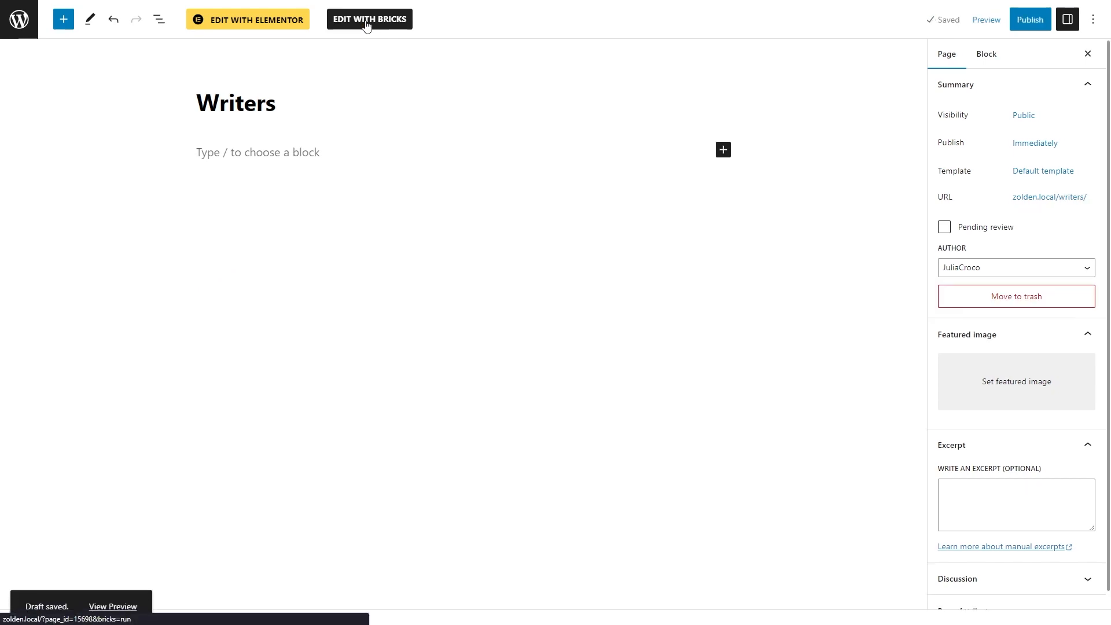
{"action": "left_click", "coordinate": [369, 19]}
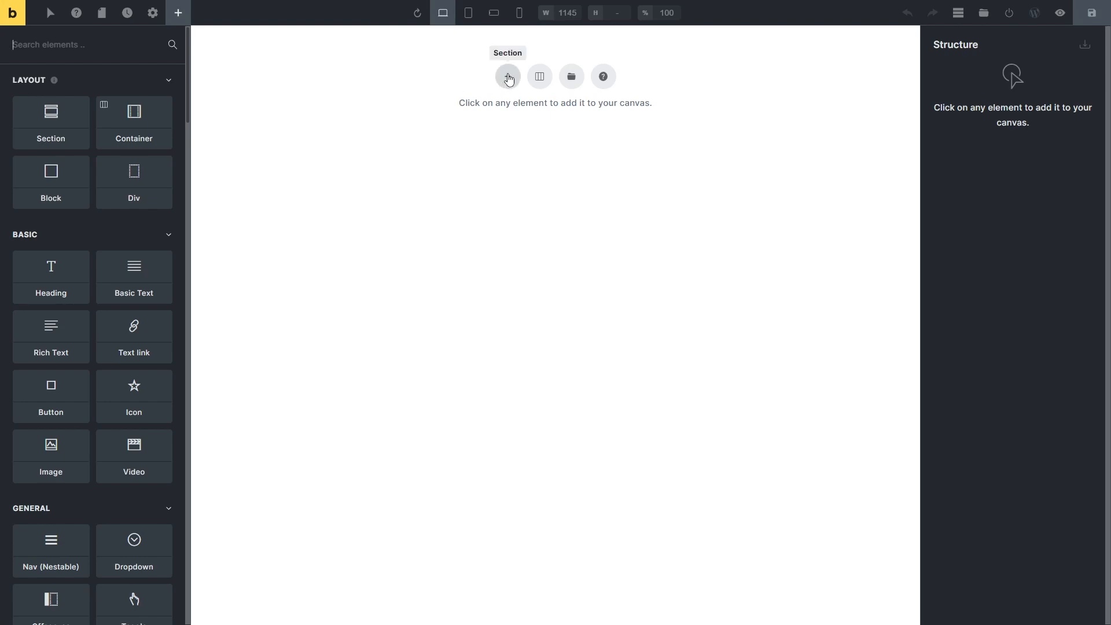
Step: Add a Section and set its Container to flex, wrapping, horizontal row direction
{"action": "left_click", "coordinate": [508, 76]}
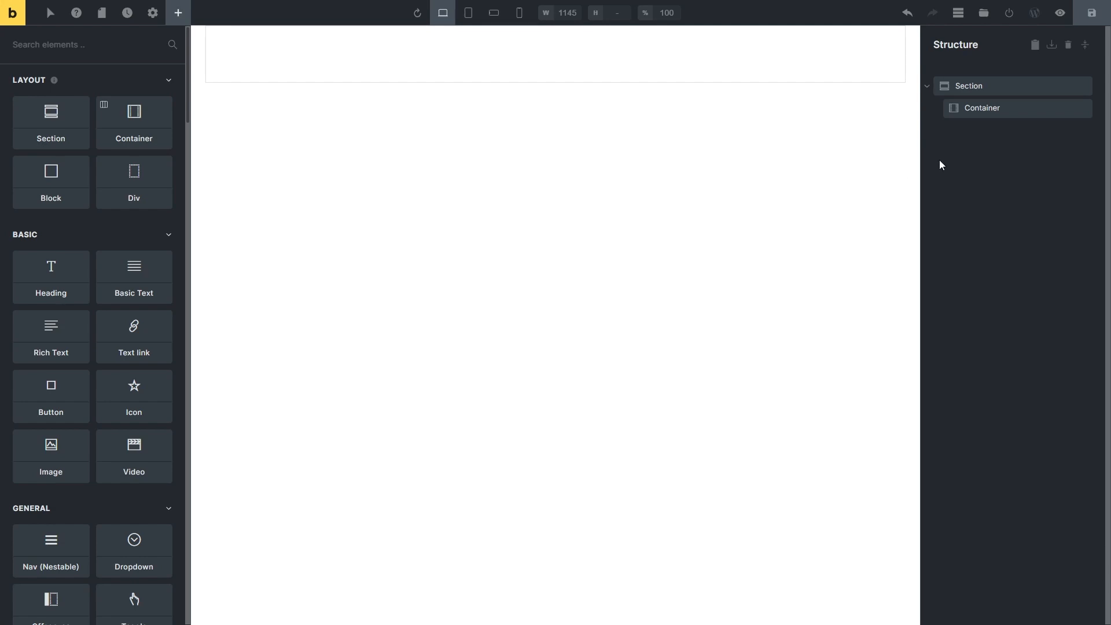
{"action": "left_click", "coordinate": [982, 109]}
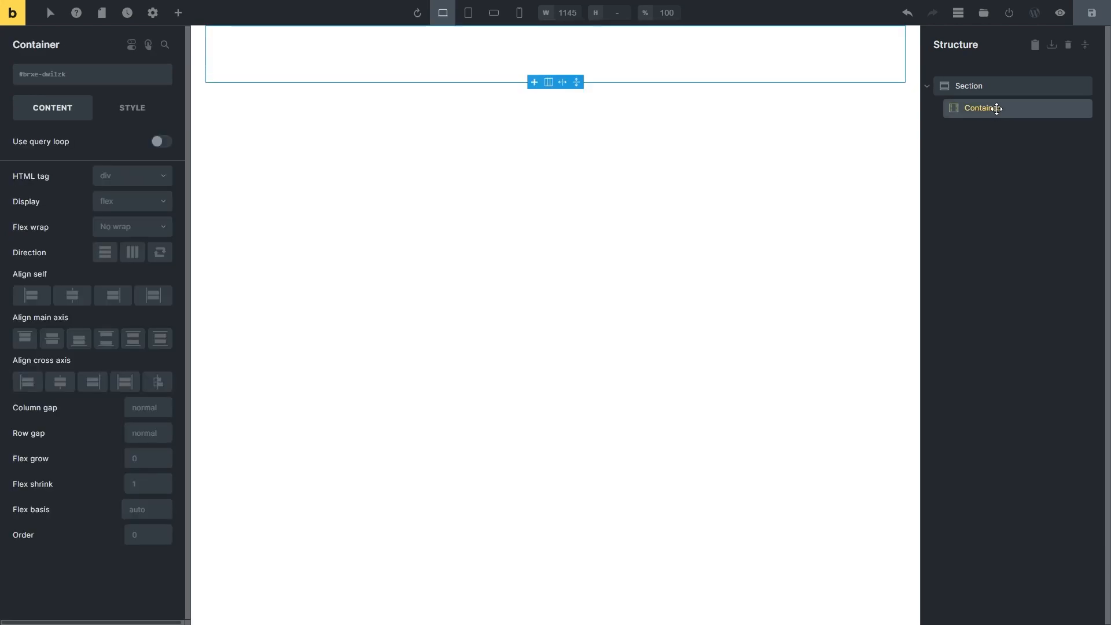
{"action": "mouse_move", "coordinate": [444, 294]}
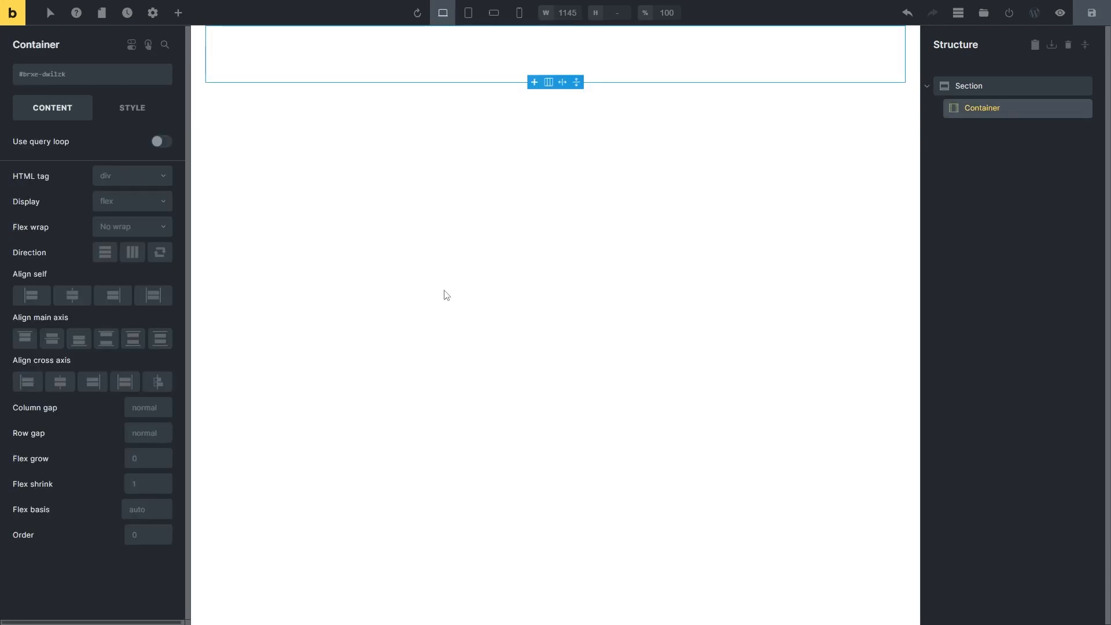
{"action": "left_click", "coordinate": [132, 202]}
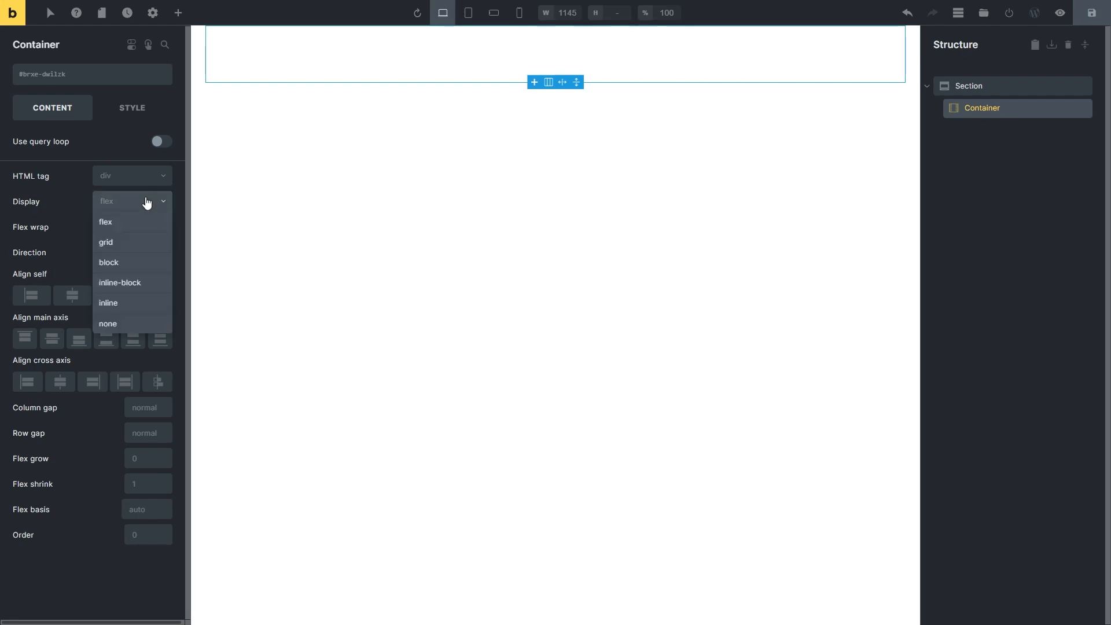
{"action": "left_click", "coordinate": [105, 221]}
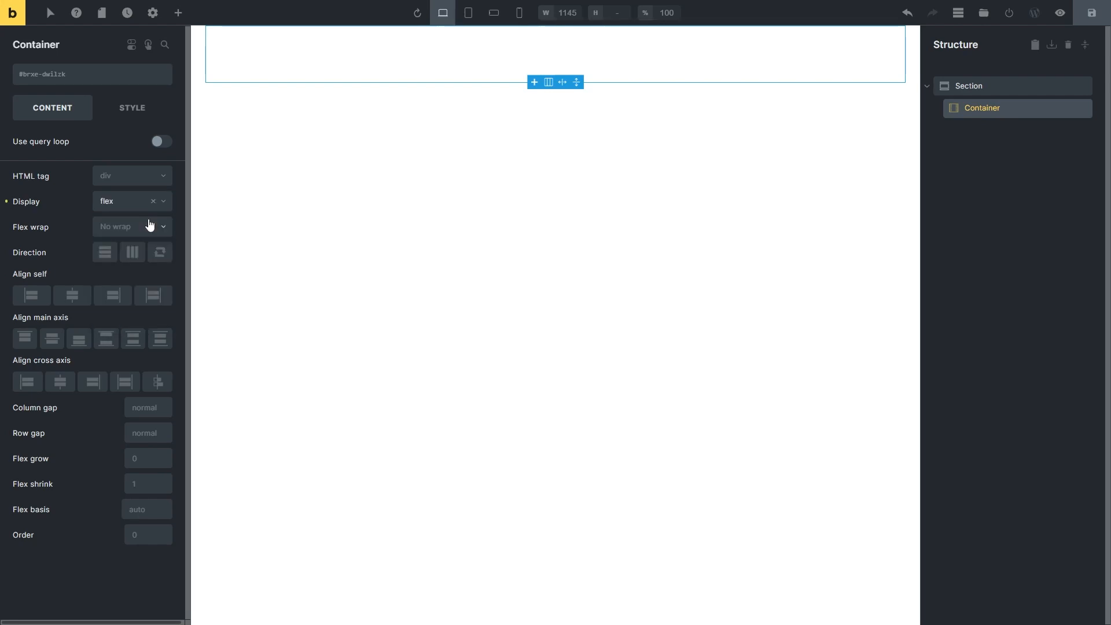
{"action": "left_click", "coordinate": [132, 227]}
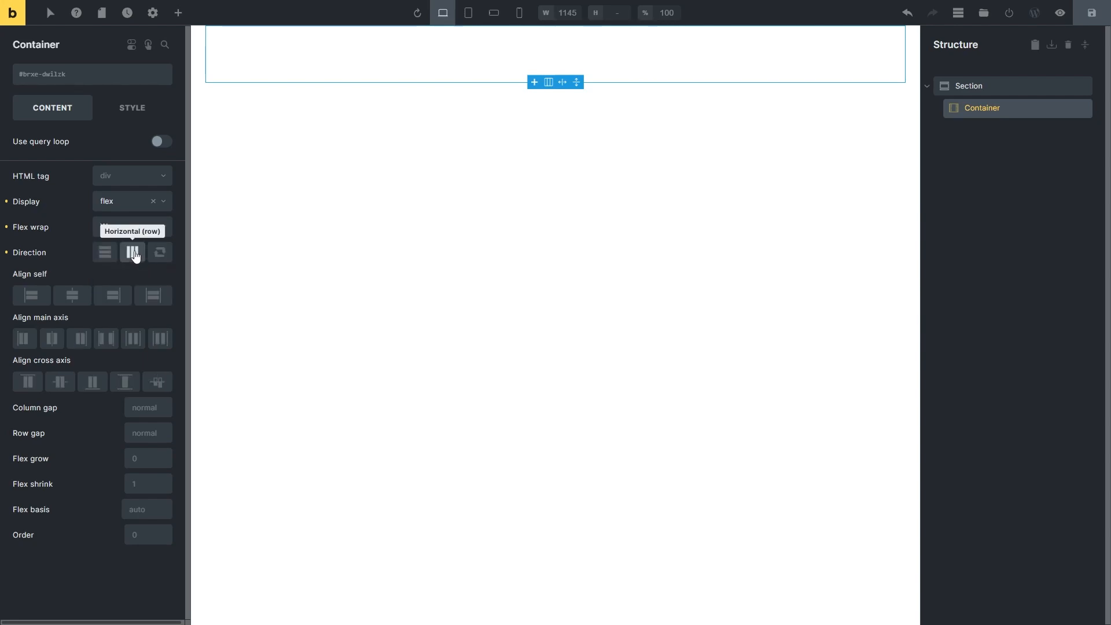
{"action": "left_click", "coordinate": [132, 252]}
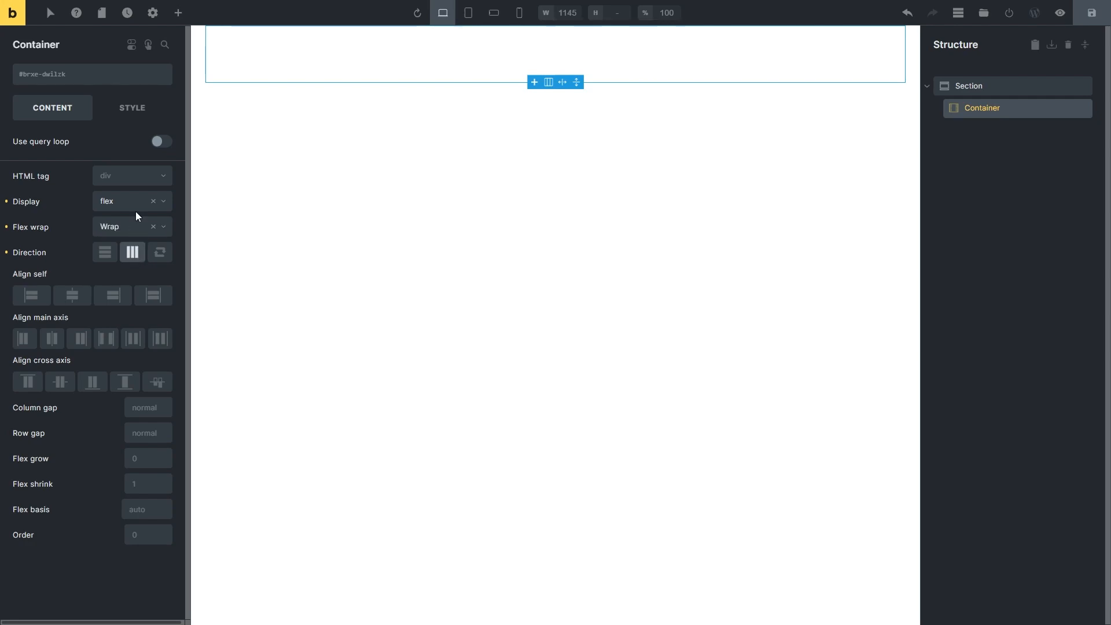
Step: Add a Div inside the Container and enable its query loop
{"action": "left_click", "coordinate": [179, 12]}
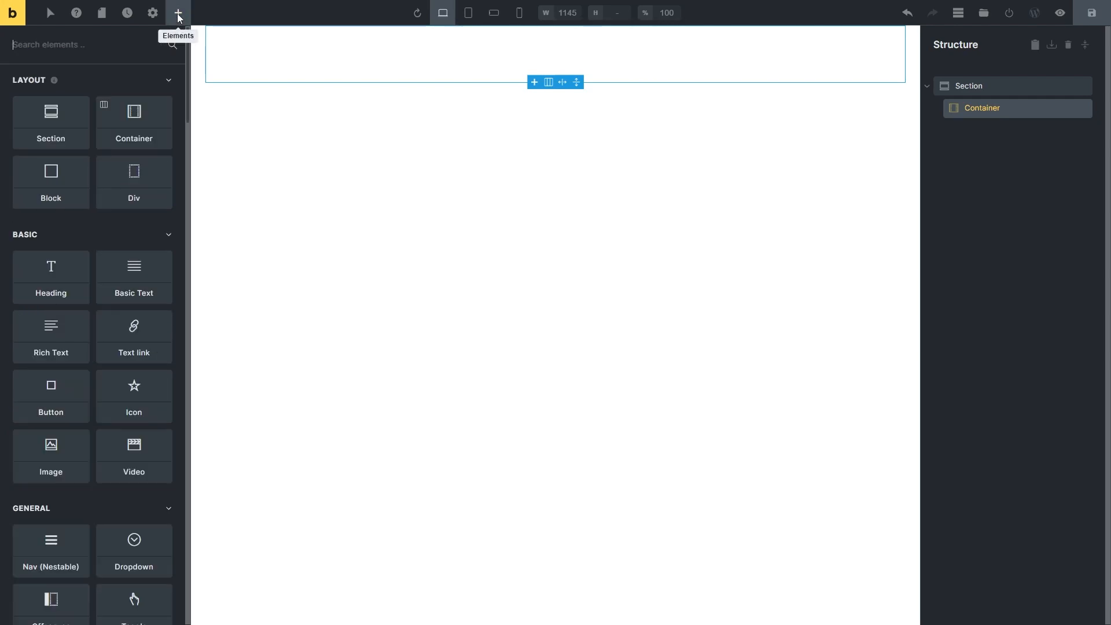
{"action": "mouse_move", "coordinate": [164, 46]}
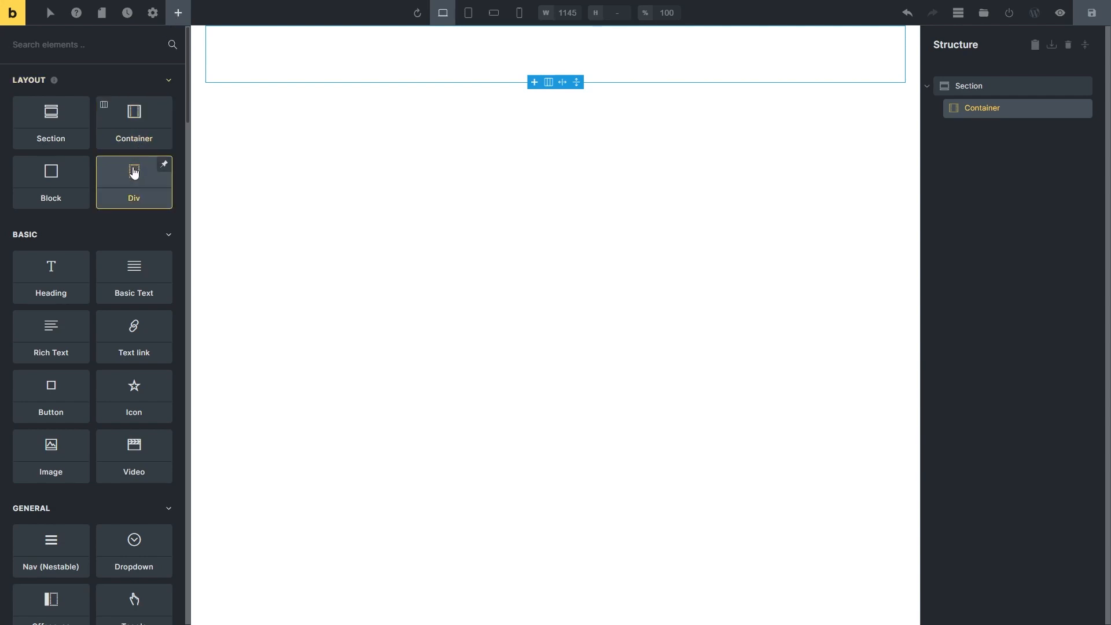
{"action": "left_click", "coordinate": [135, 174]}
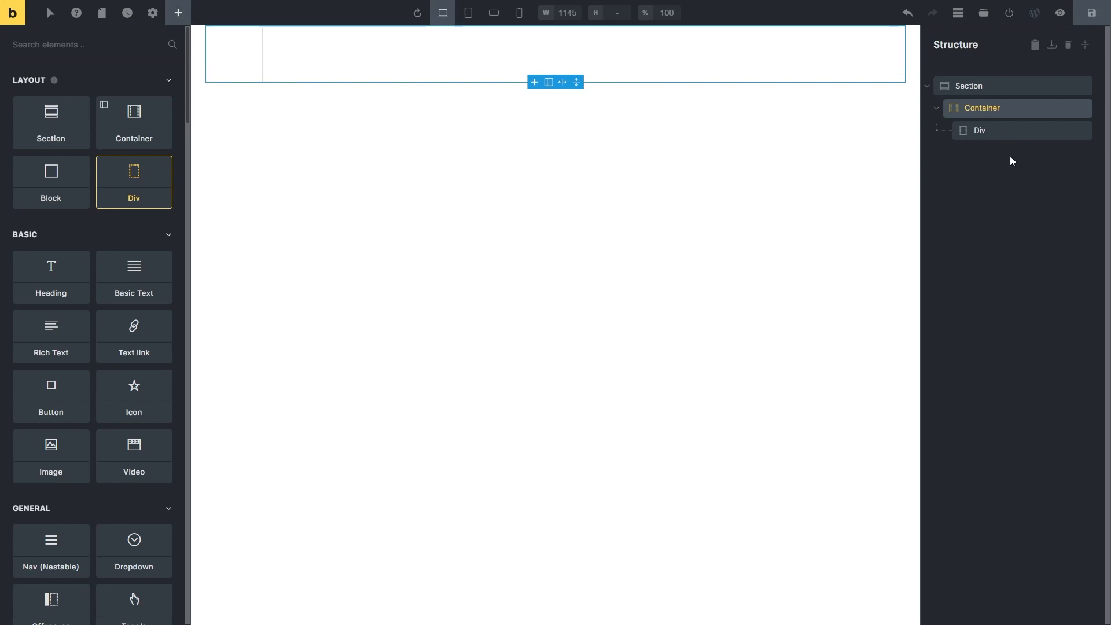
{"action": "left_click", "coordinate": [980, 130]}
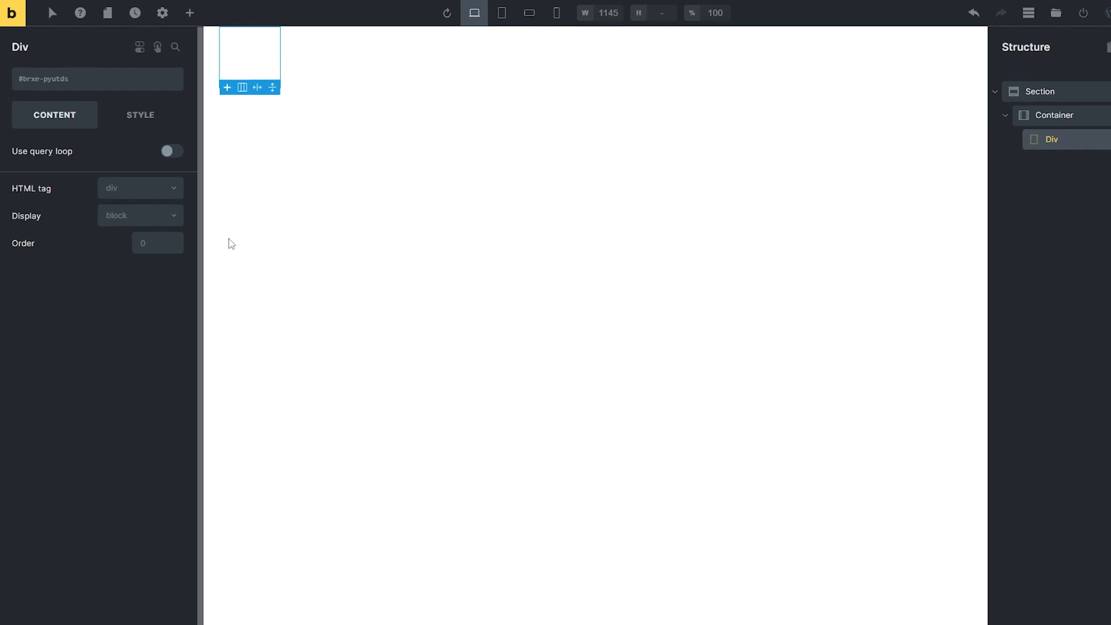
{"action": "left_click", "coordinate": [171, 150]}
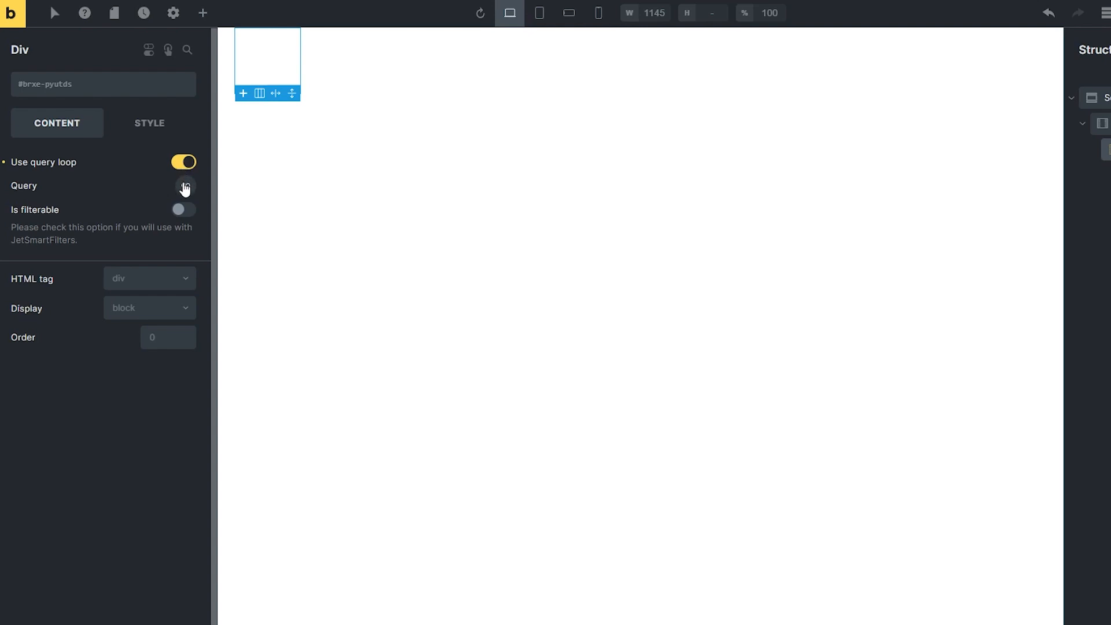
{"action": "left_click", "coordinate": [183, 186]}
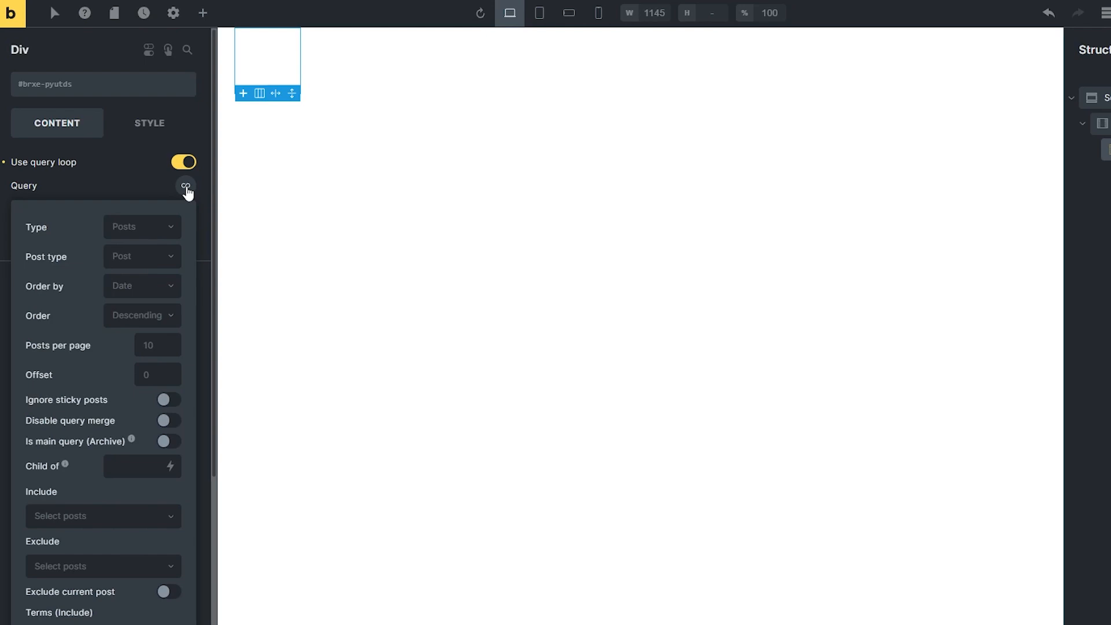
Step: Set the query to Posts of type Writers and Book Authors, 9 per page
{"action": "left_click", "coordinate": [143, 227]}
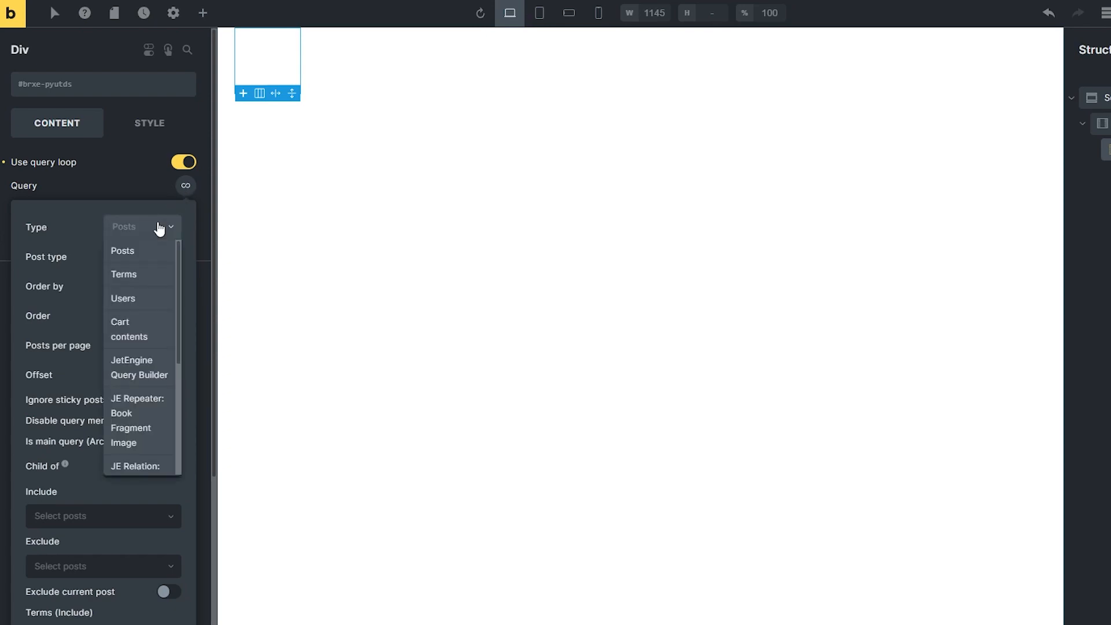
{"action": "left_click", "coordinate": [123, 250]}
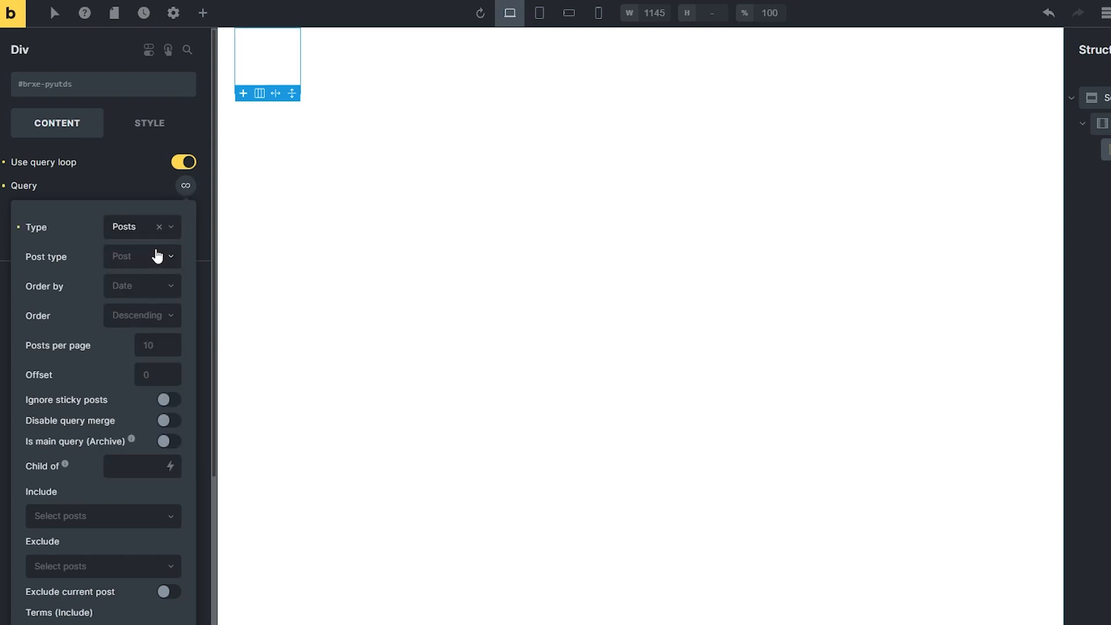
{"action": "left_click", "coordinate": [142, 256]}
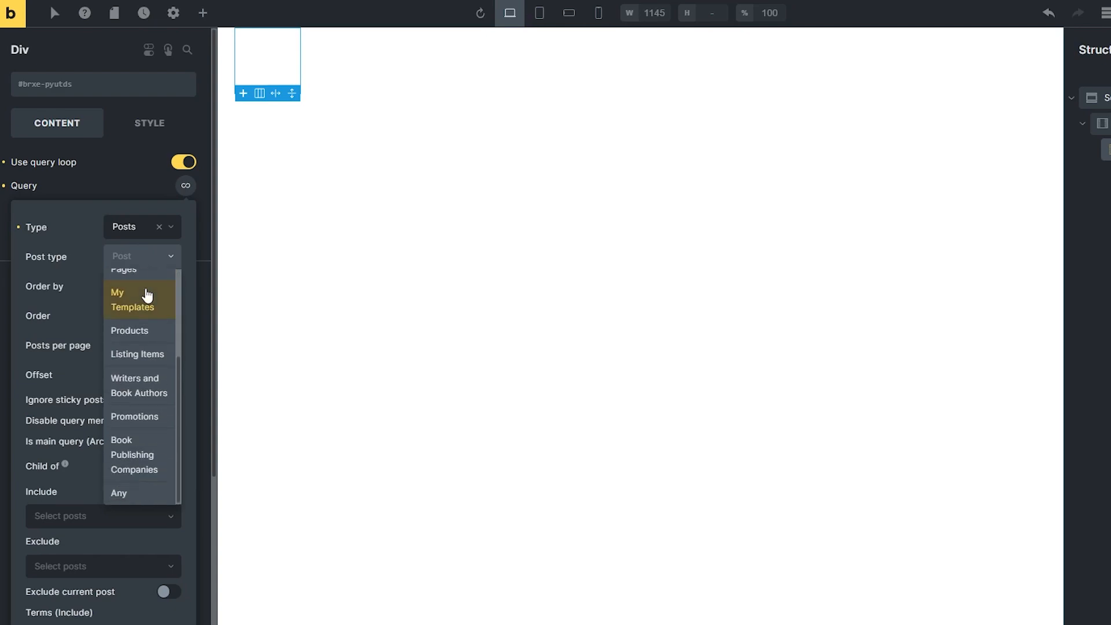
{"action": "left_click", "coordinate": [139, 385]}
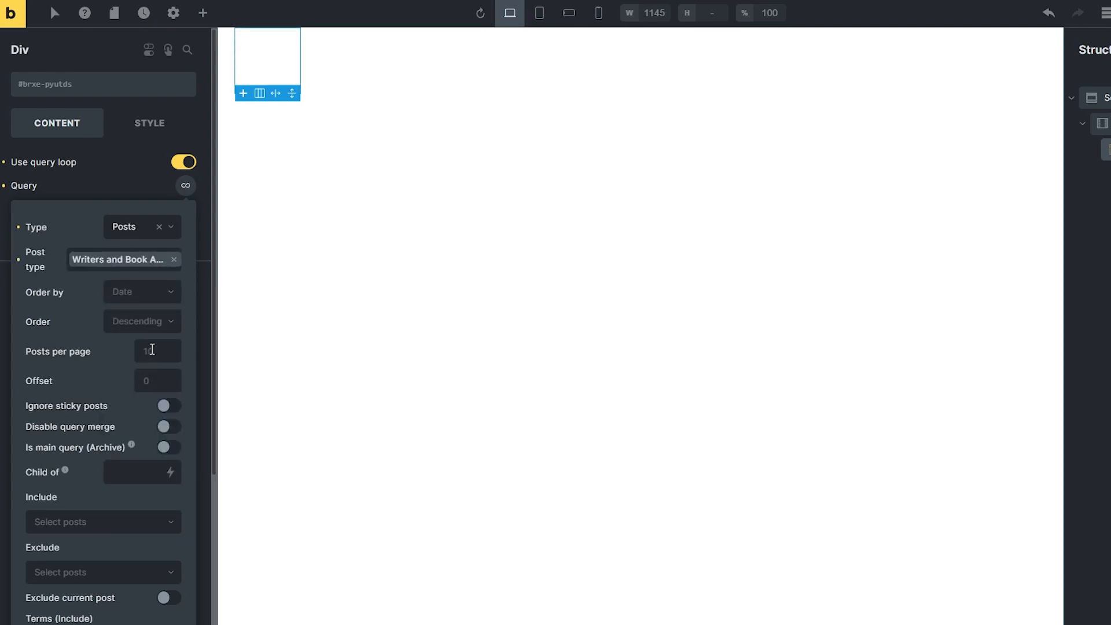
{"action": "type", "text": "9"}
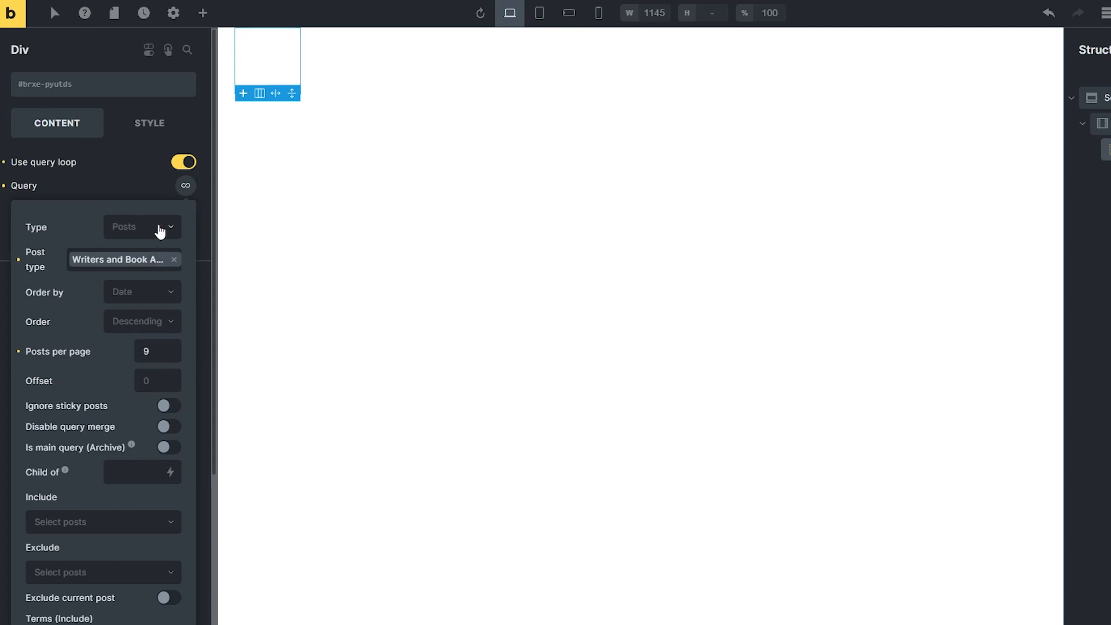
Step: Preview the JetEngine Query Builder query type, then keep the Posts loop
{"action": "left_click", "coordinate": [143, 227]}
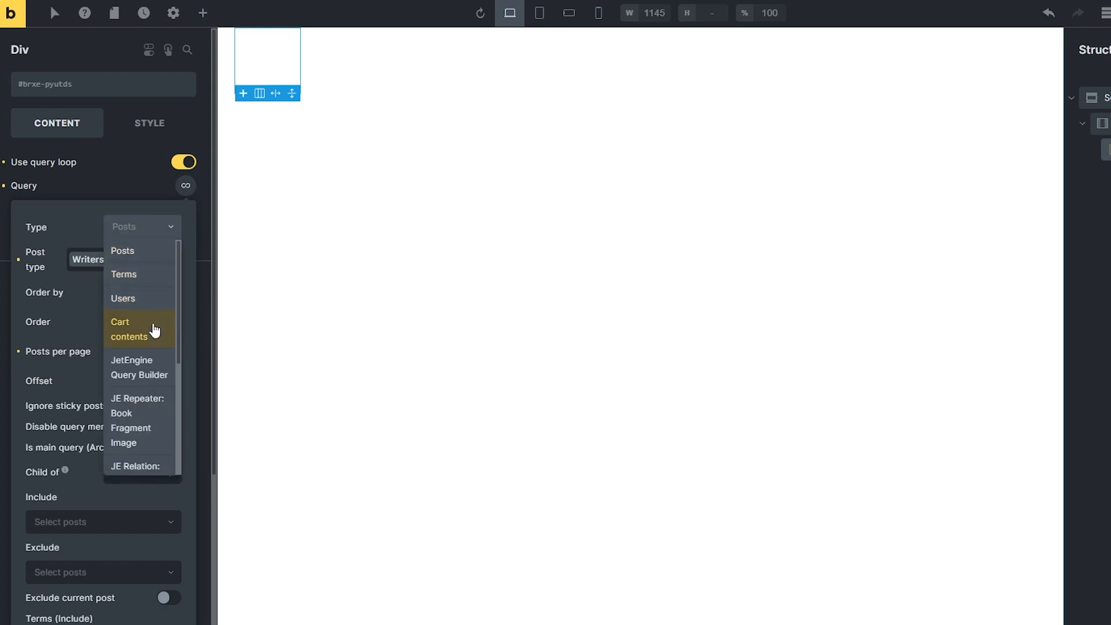
{"action": "left_click", "coordinate": [139, 368]}
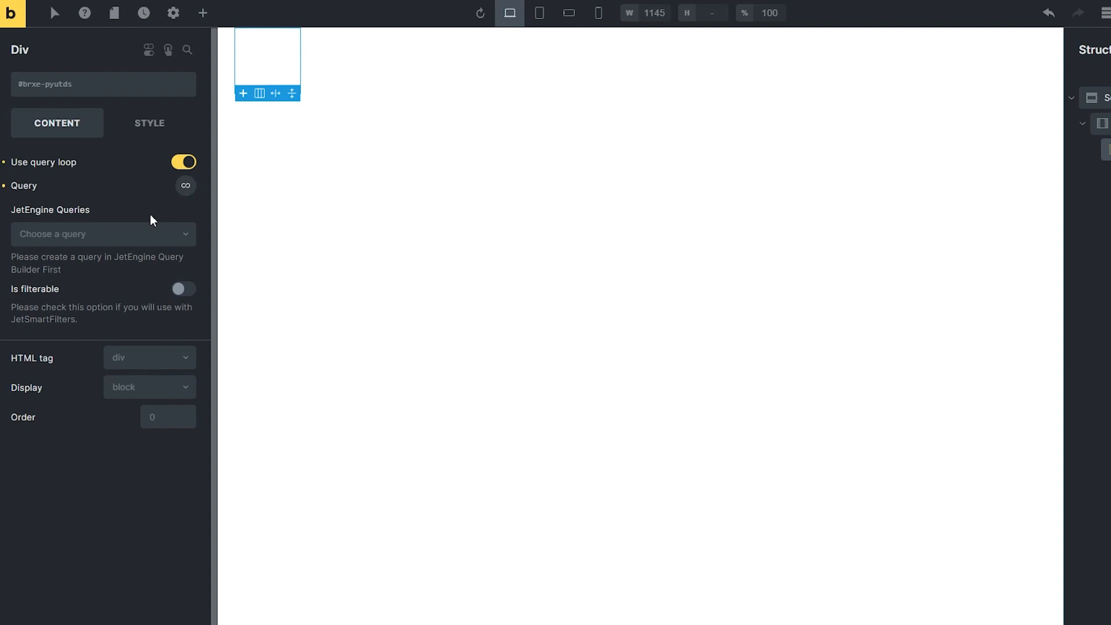
{"action": "left_click", "coordinate": [103, 234]}
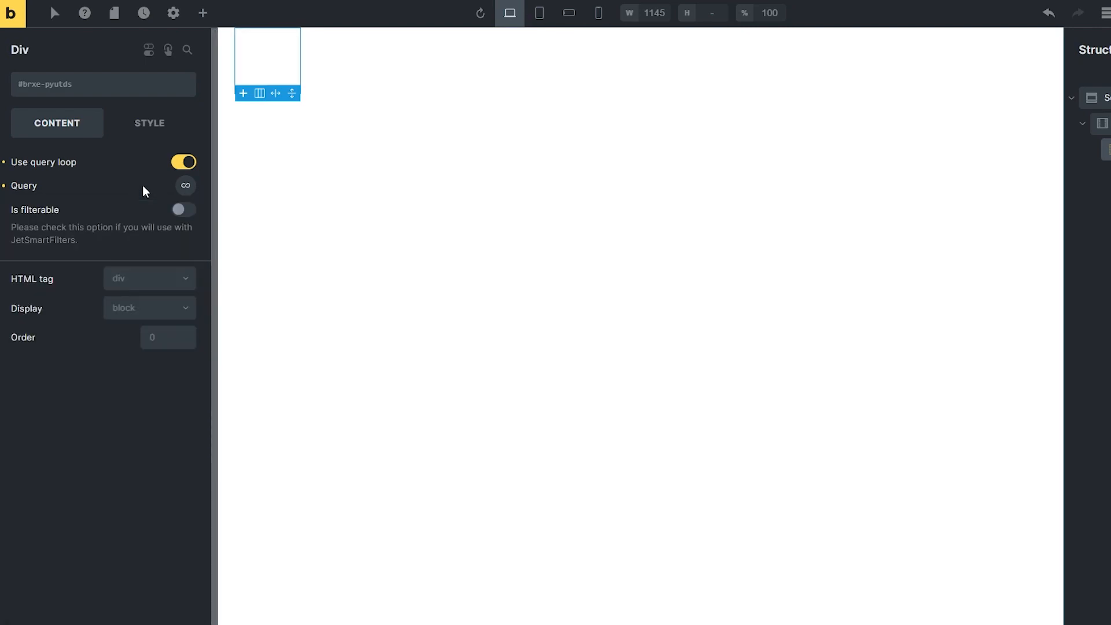
{"action": "mouse_move", "coordinate": [146, 215]}
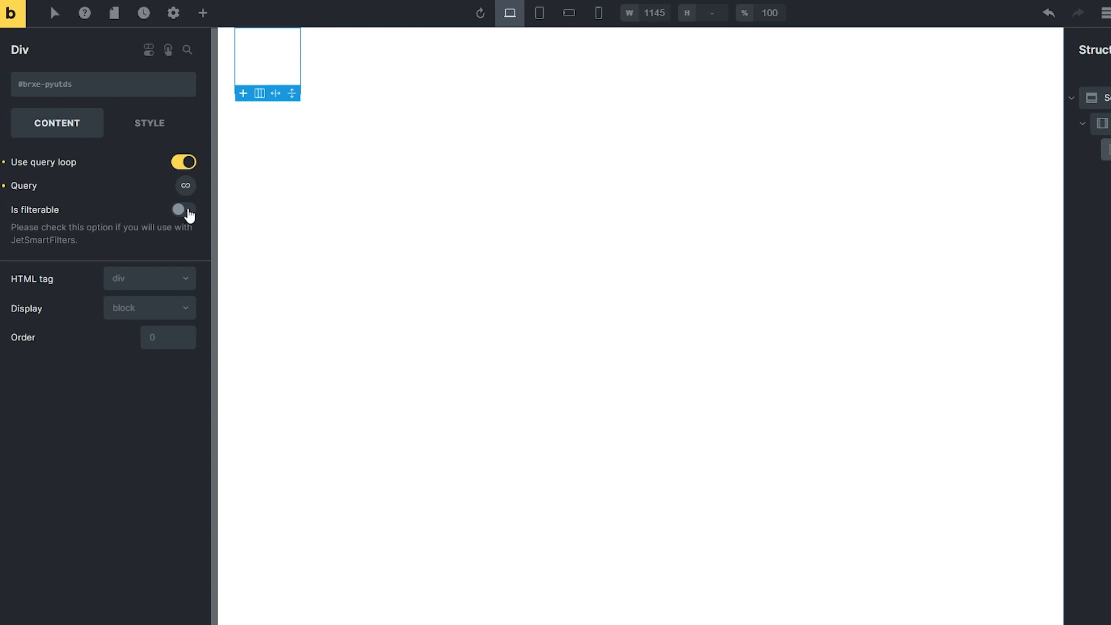
Step: Toggle Is filterable on, revealing the Query ID for filters field
{"action": "left_click", "coordinate": [183, 210]}
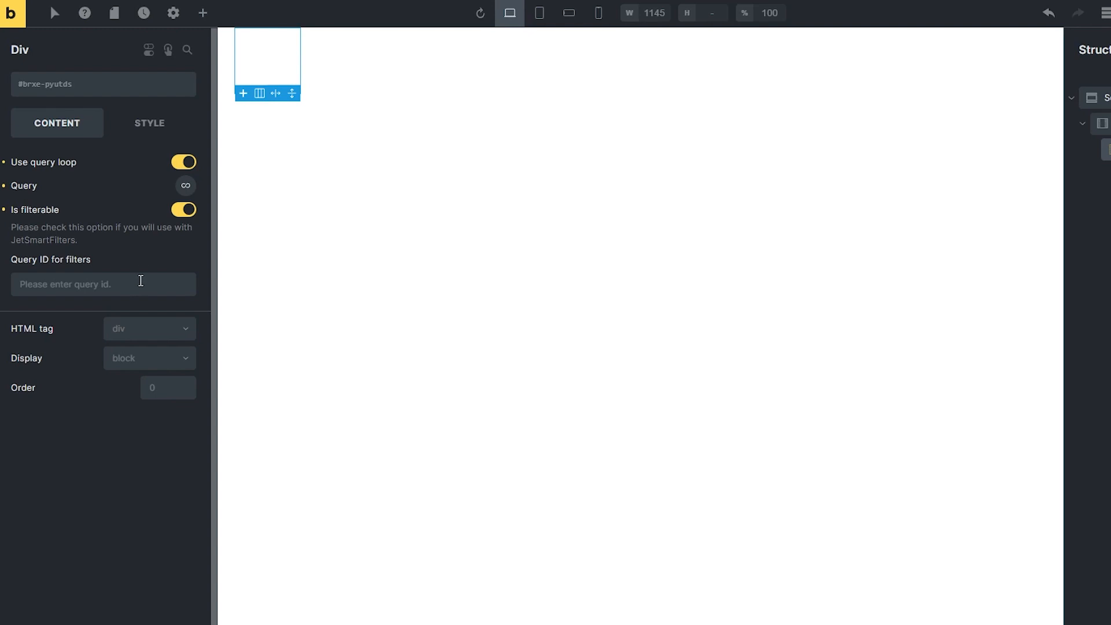
Step: Give the Div a 32% width and 100% maximum width in Style > Layout
{"action": "left_click", "coordinate": [150, 123]}
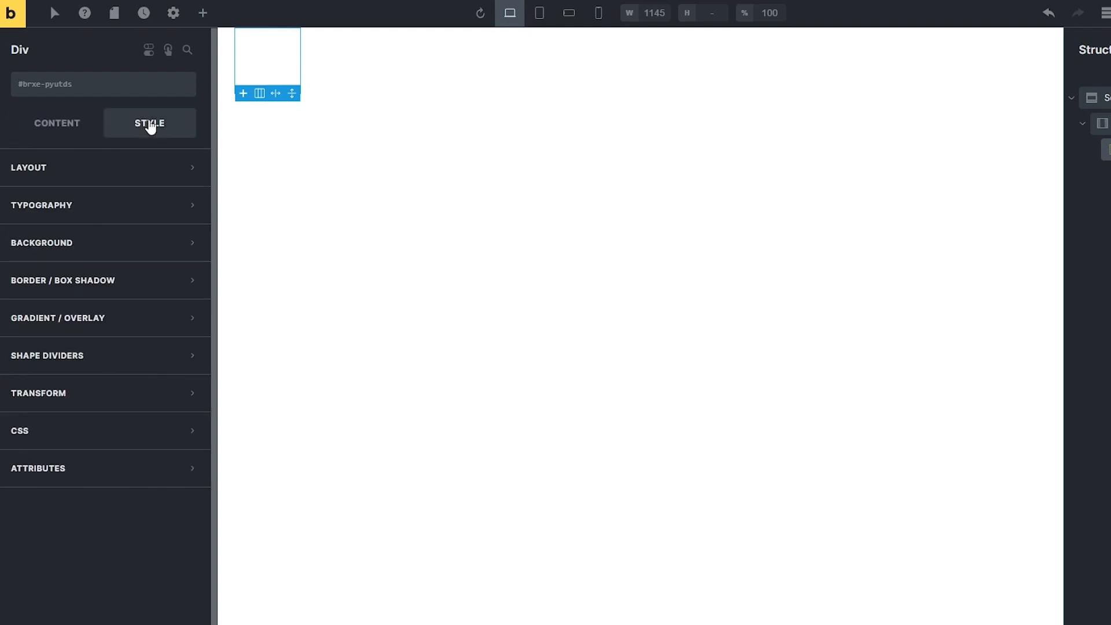
{"action": "mouse_move", "coordinate": [152, 169]}
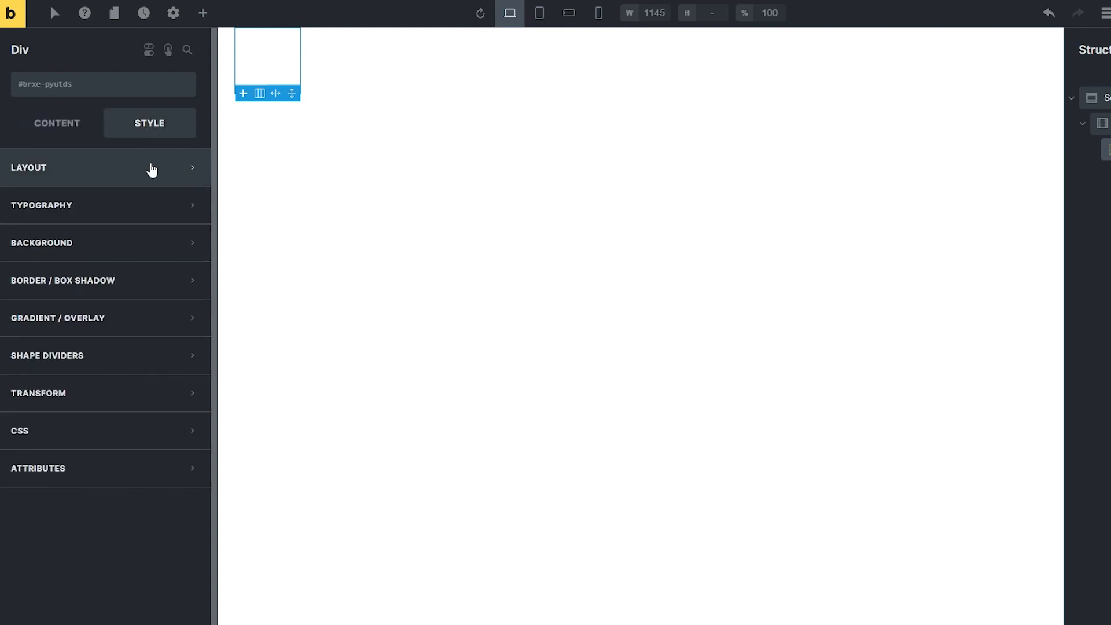
{"action": "left_click", "coordinate": [107, 168]}
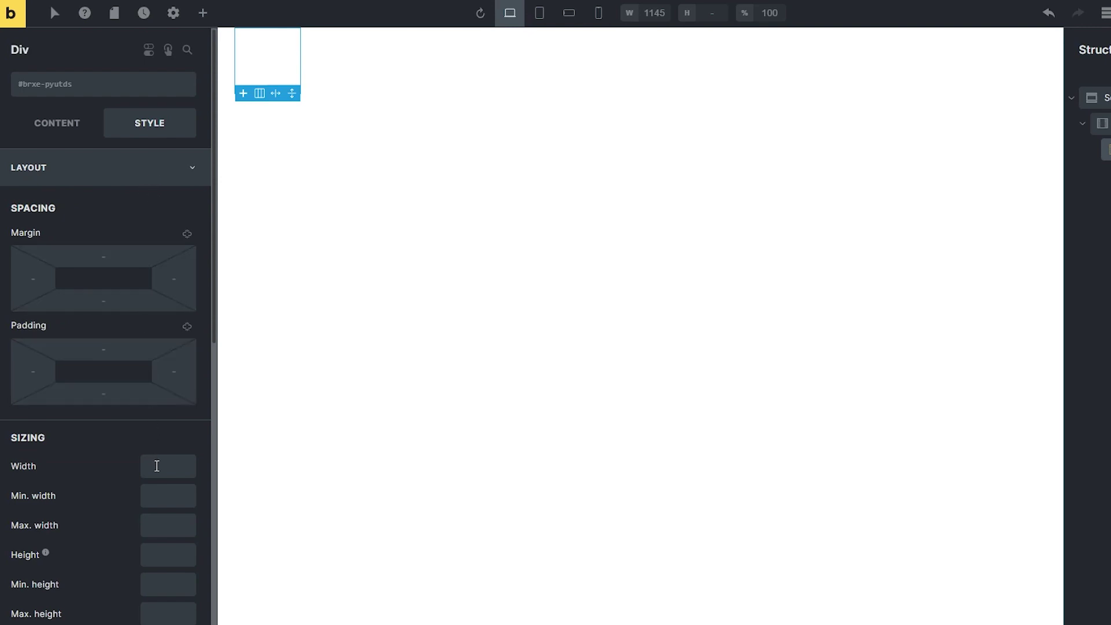
{"action": "type", "text": "32"}
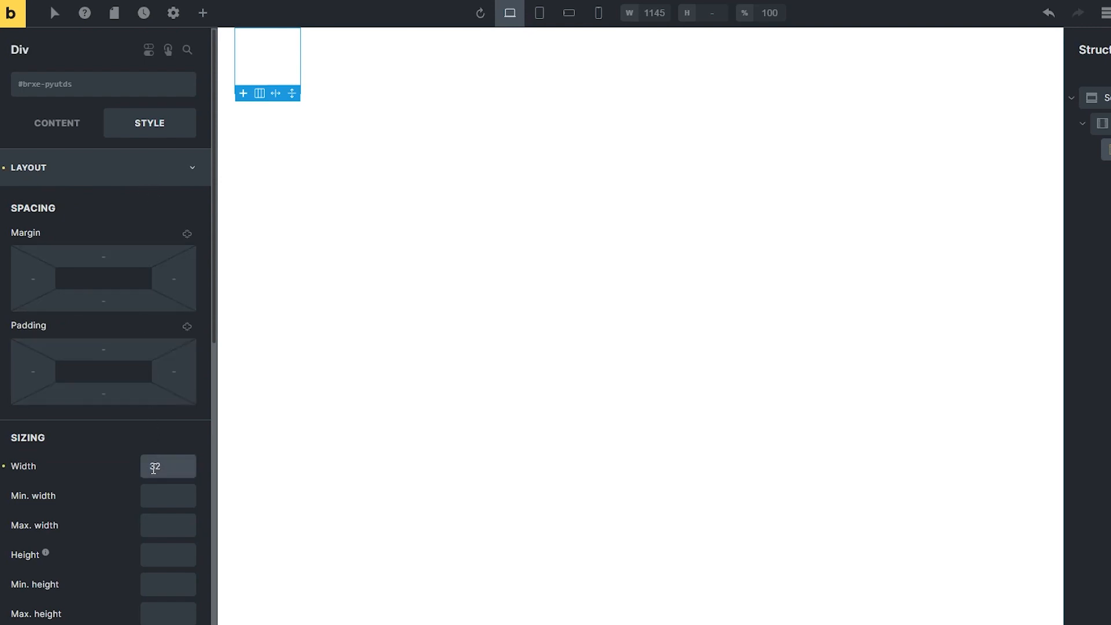
{"action": "left_click", "coordinate": [168, 526]}
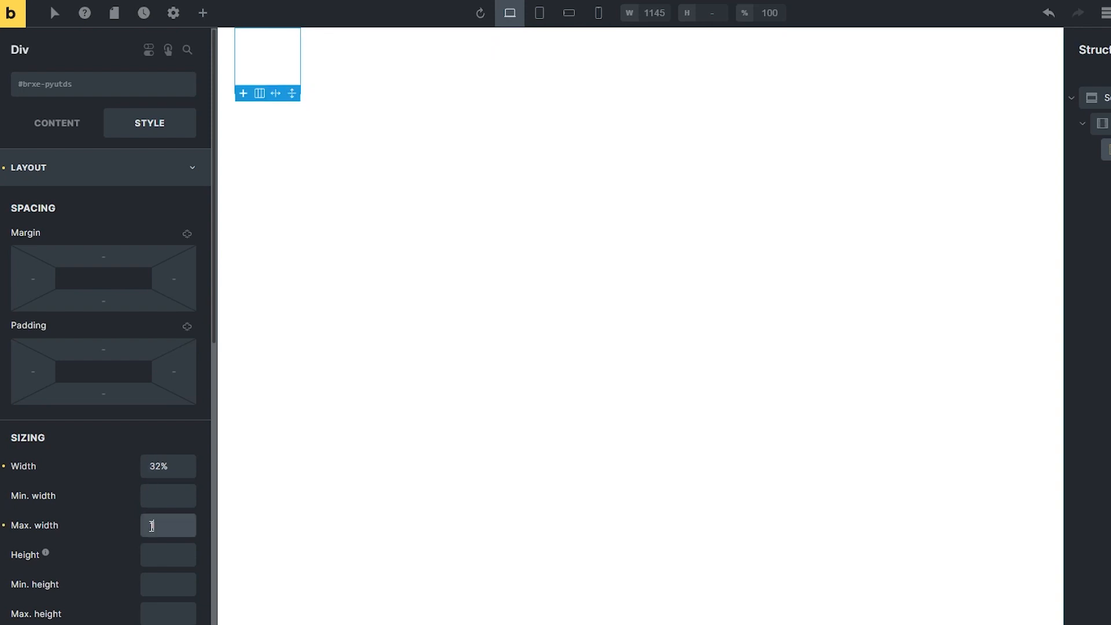
{"action": "type", "text": "100%"}
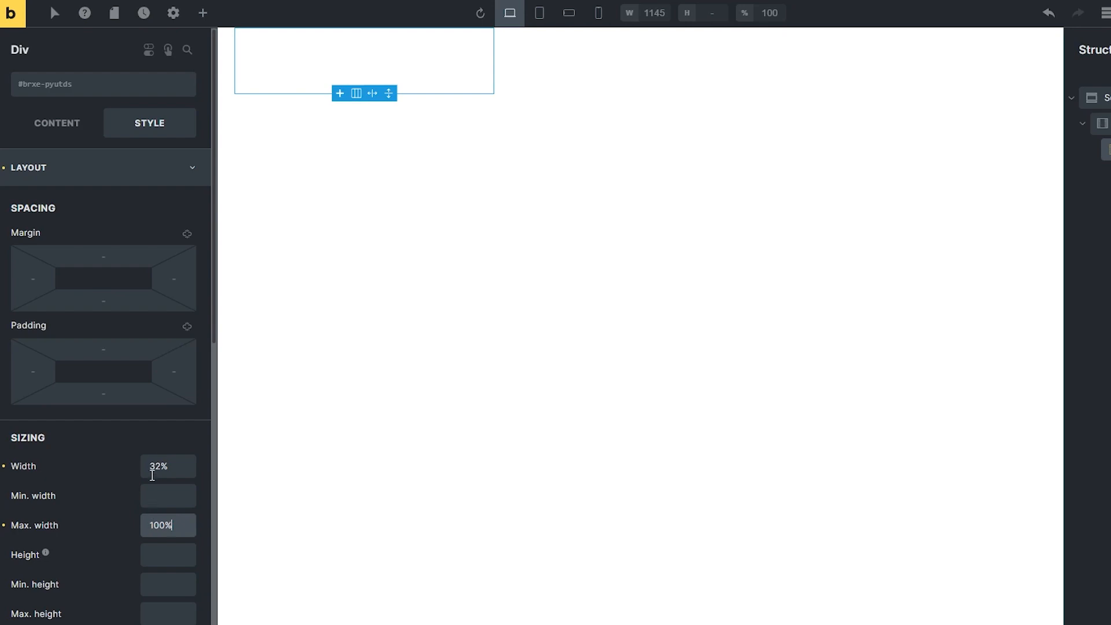
{"action": "mouse_move", "coordinate": [201, 12]}
{"action": "type", "text": "dyn"}
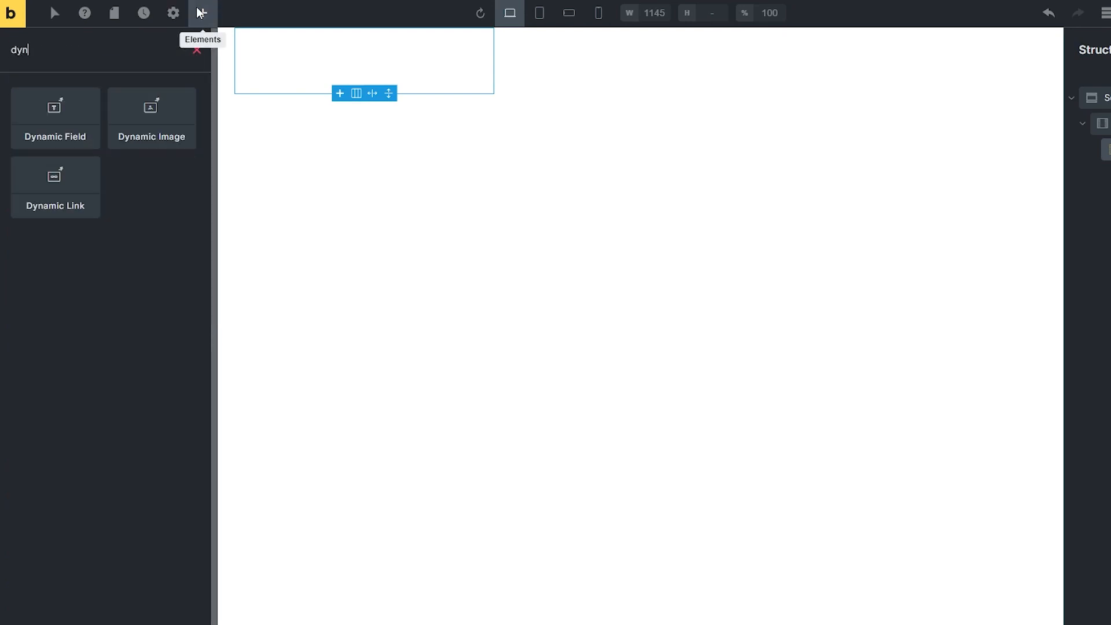
Step: Search 'dynamic' to add Dynamic Field and Dynamic Image elements into the Div
{"action": "type", "text": "amic"}
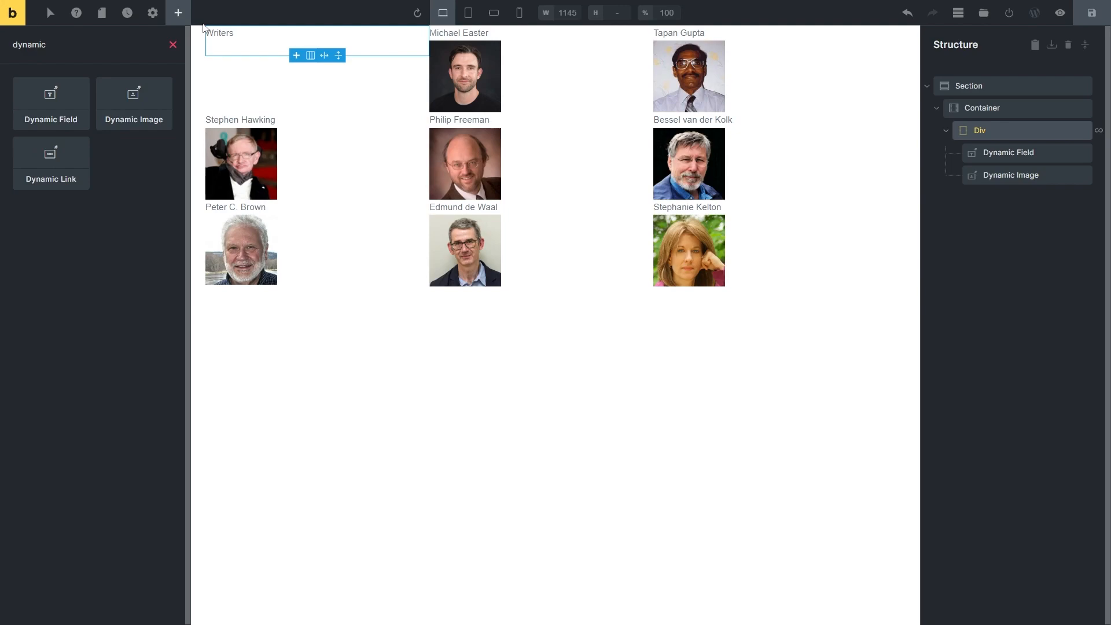
{"action": "mouse_move", "coordinate": [178, 13]}
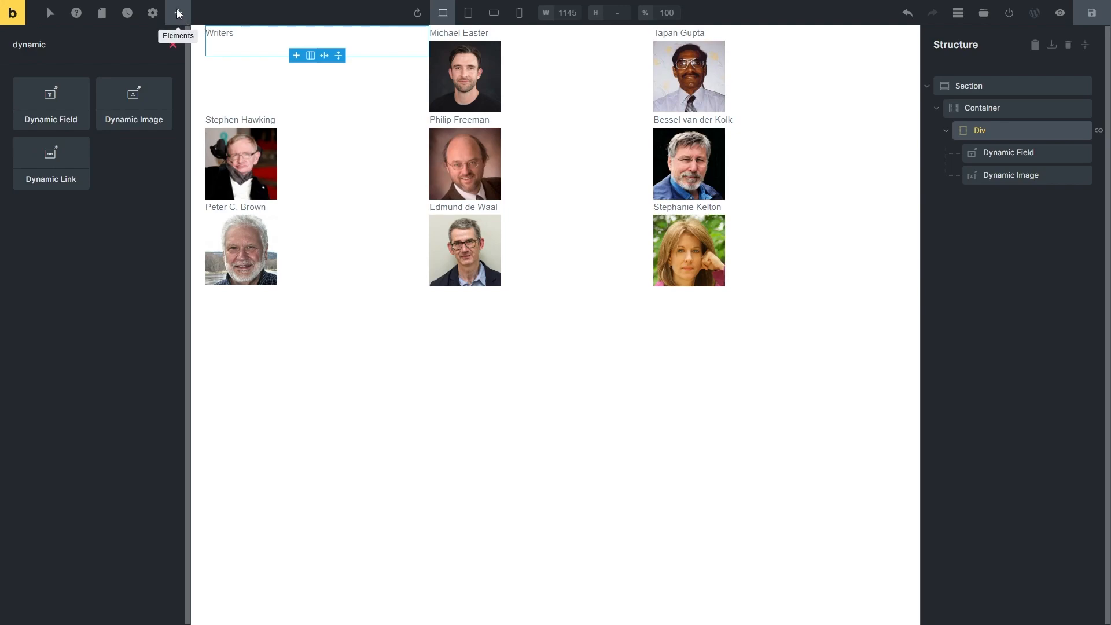
Step: Search 'fil' and add the JetSmartFilters Search Filter above the Section
{"action": "left_click", "coordinate": [178, 13]}
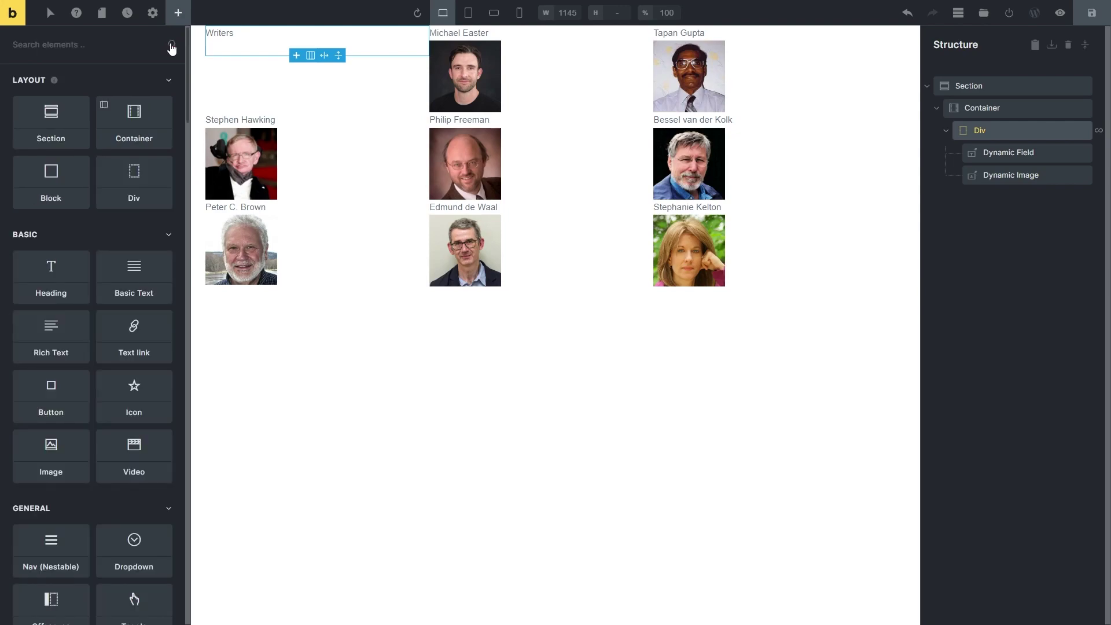
{"action": "type", "text": "fil"}
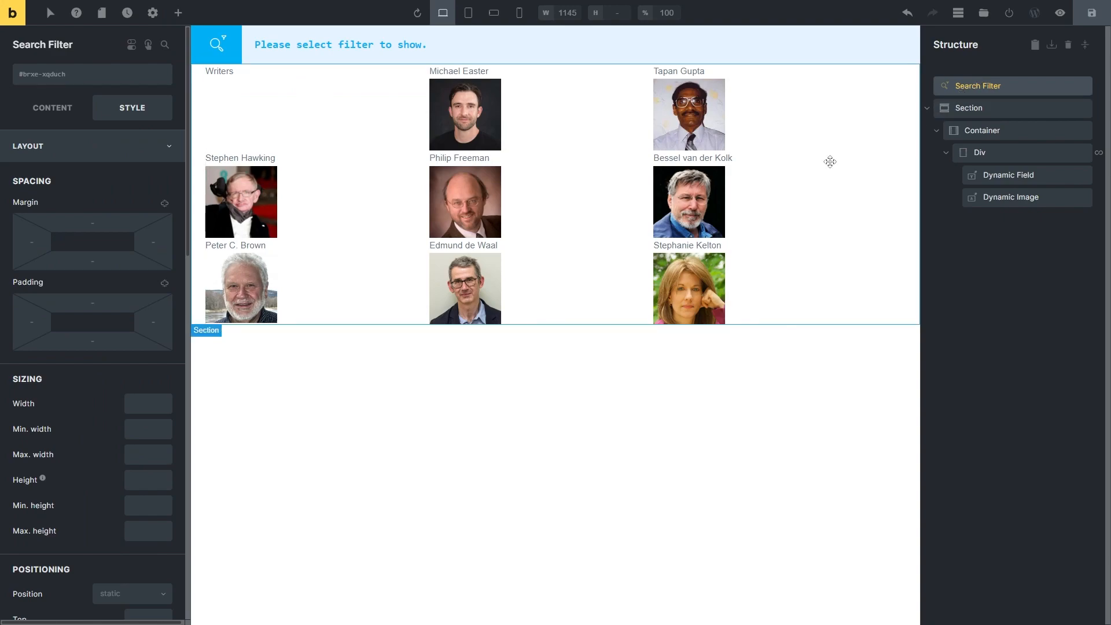
Step: Set the filter to Search Authors for Archive targeting the Bricks query loop, with a magnifier button icon
{"action": "left_click", "coordinate": [53, 107]}
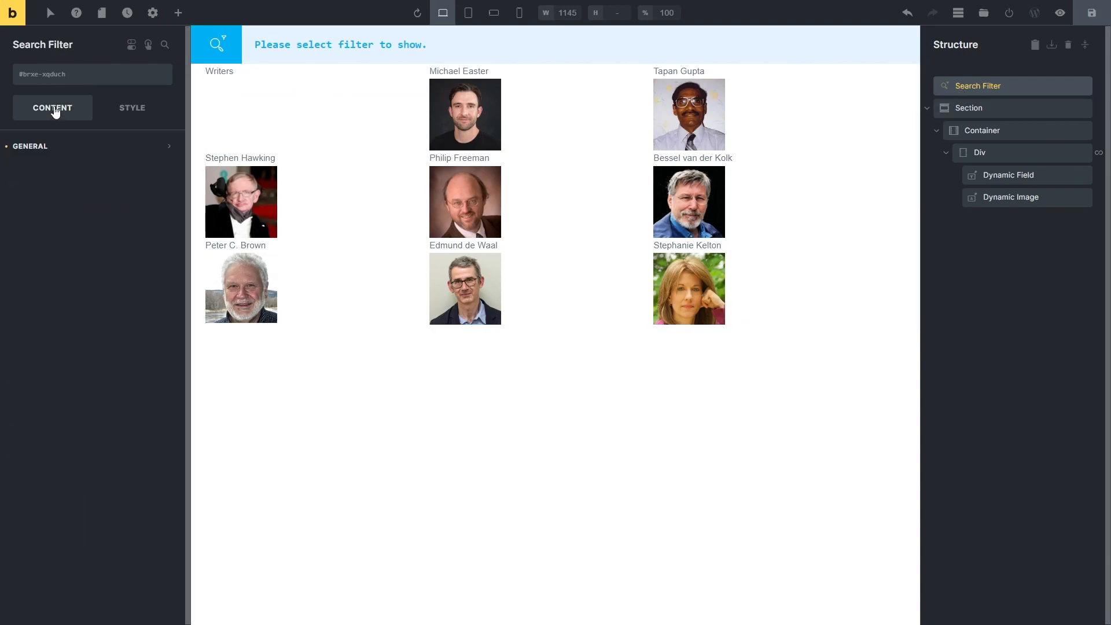
{"action": "left_click", "coordinate": [31, 146]}
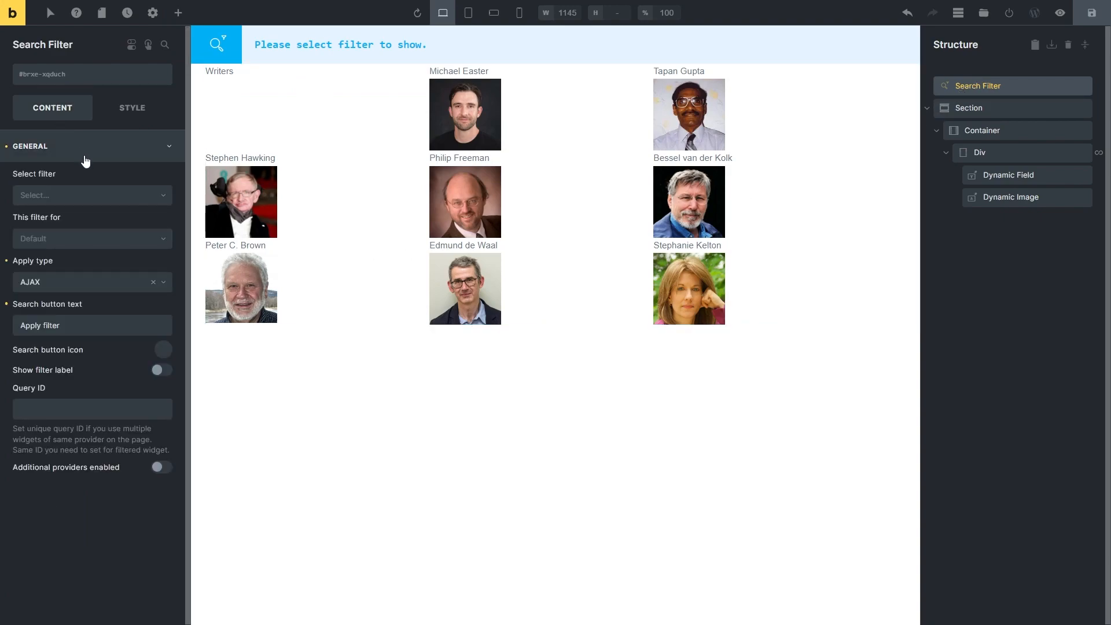
{"action": "left_click", "coordinate": [93, 195]}
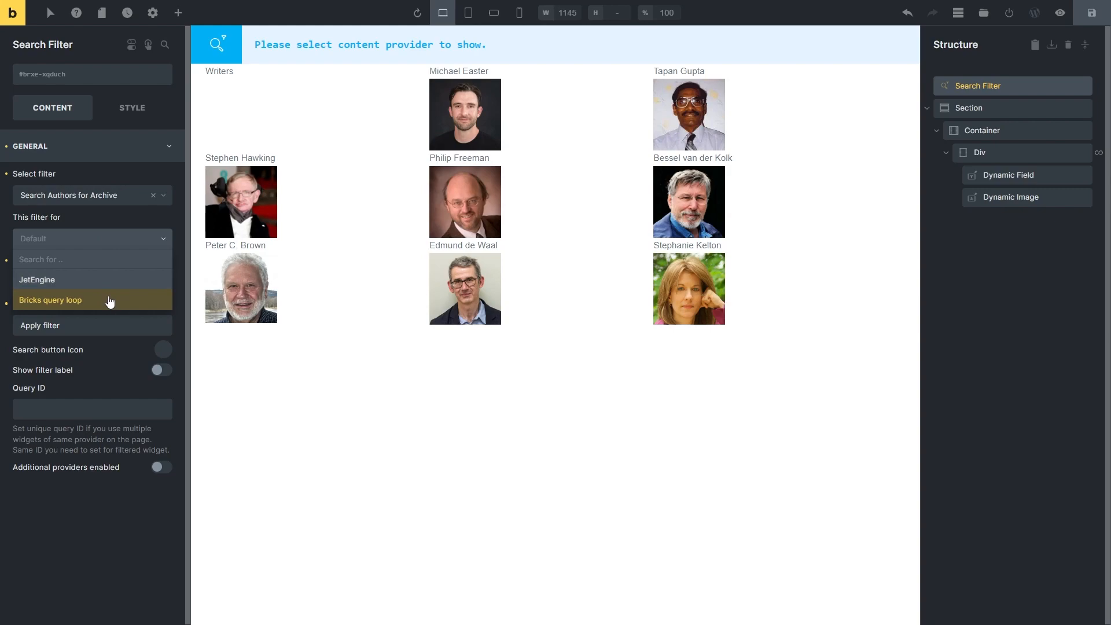
{"action": "left_click", "coordinate": [51, 299]}
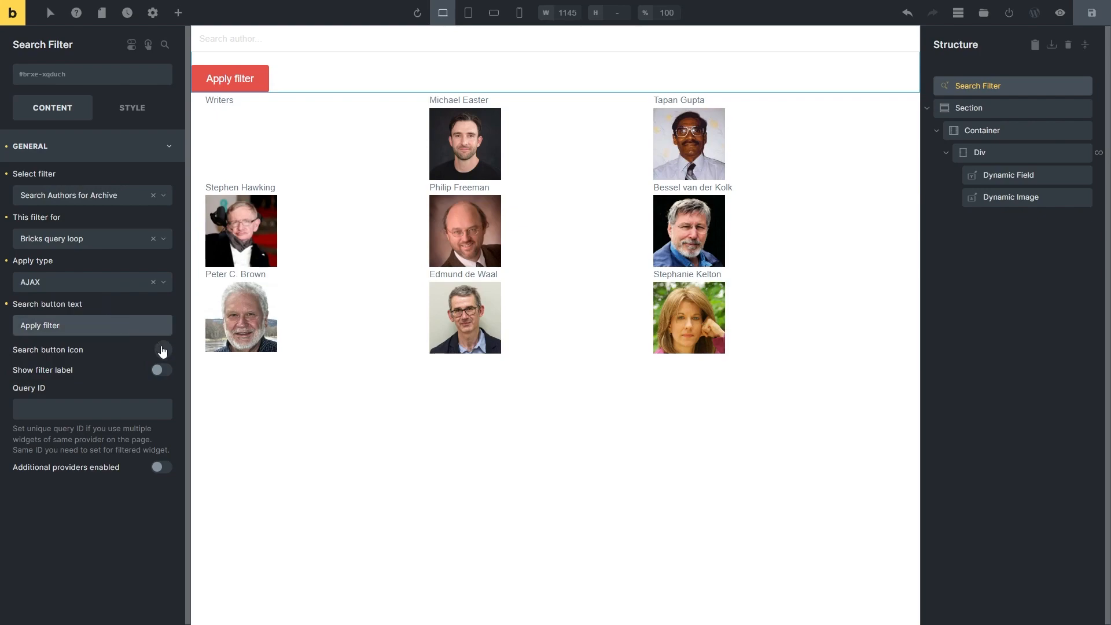
{"action": "left_click", "coordinate": [163, 350]}
{"action": "type", "text": "sea"}
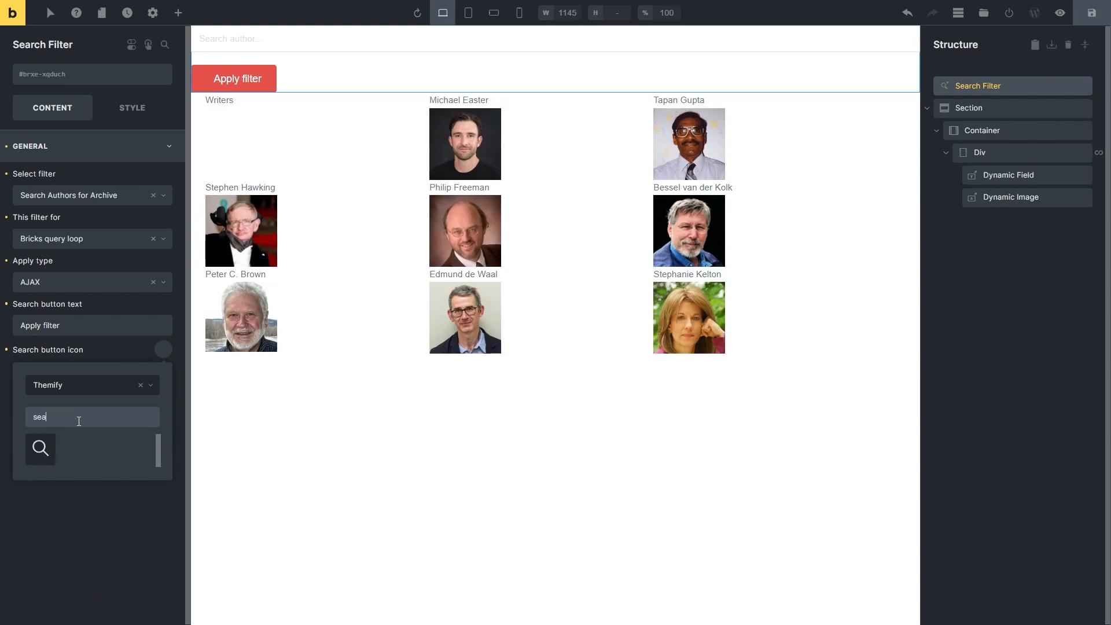
{"action": "left_click", "coordinate": [40, 449]}
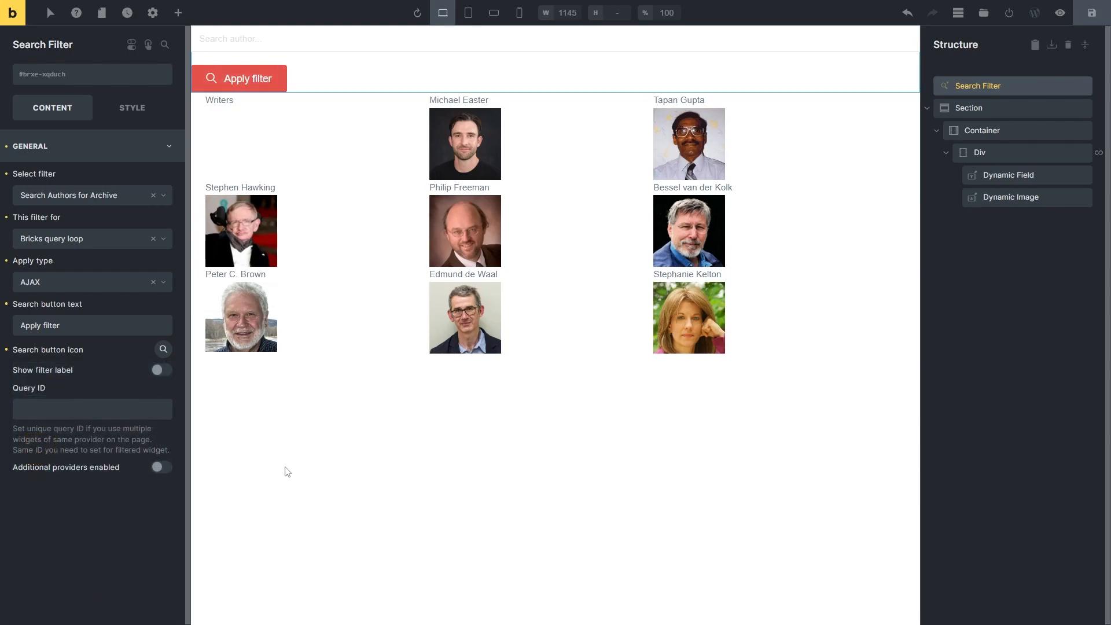
{"action": "mouse_move", "coordinate": [1084, 46]}
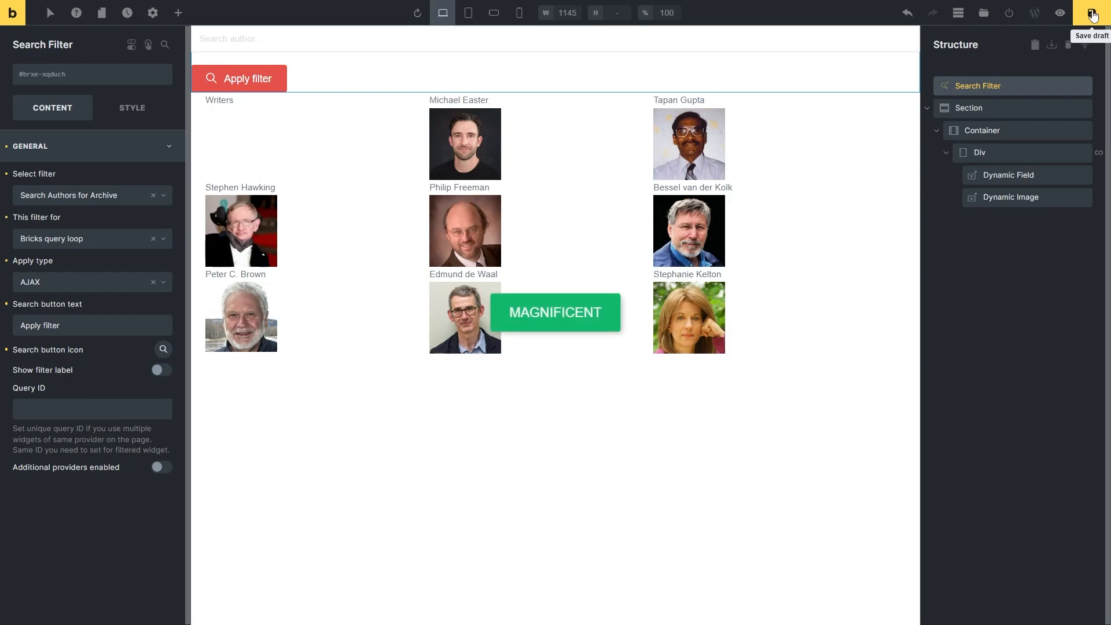
{"action": "mouse_move", "coordinate": [1059, 12]}
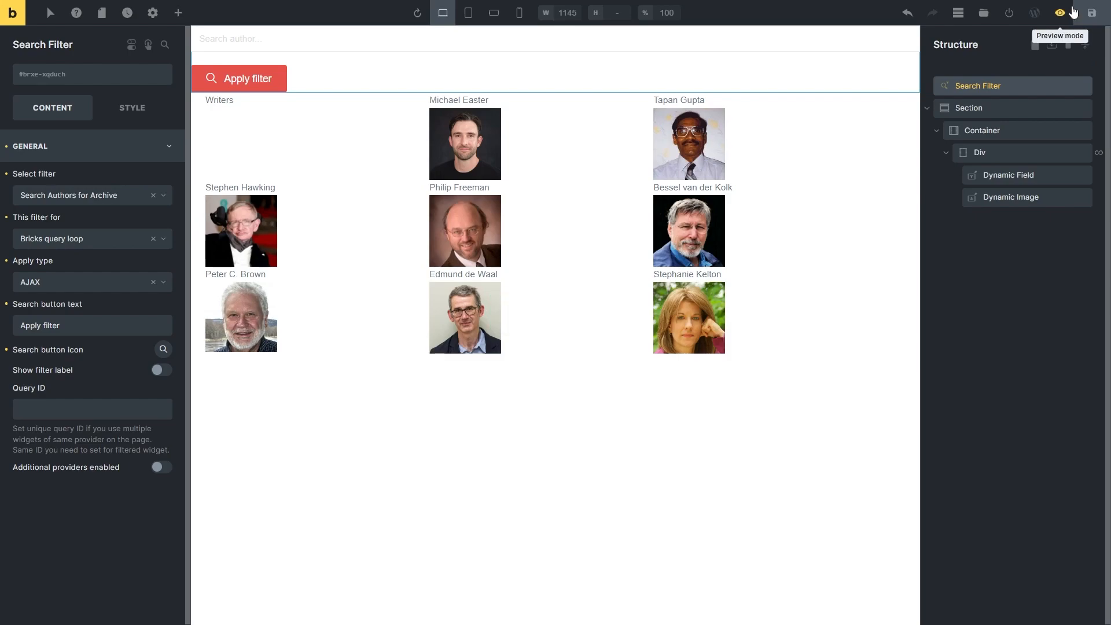
Step: Show the saved Writers page in preview mode without editor panels
{"action": "left_click", "coordinate": [1056, 11]}
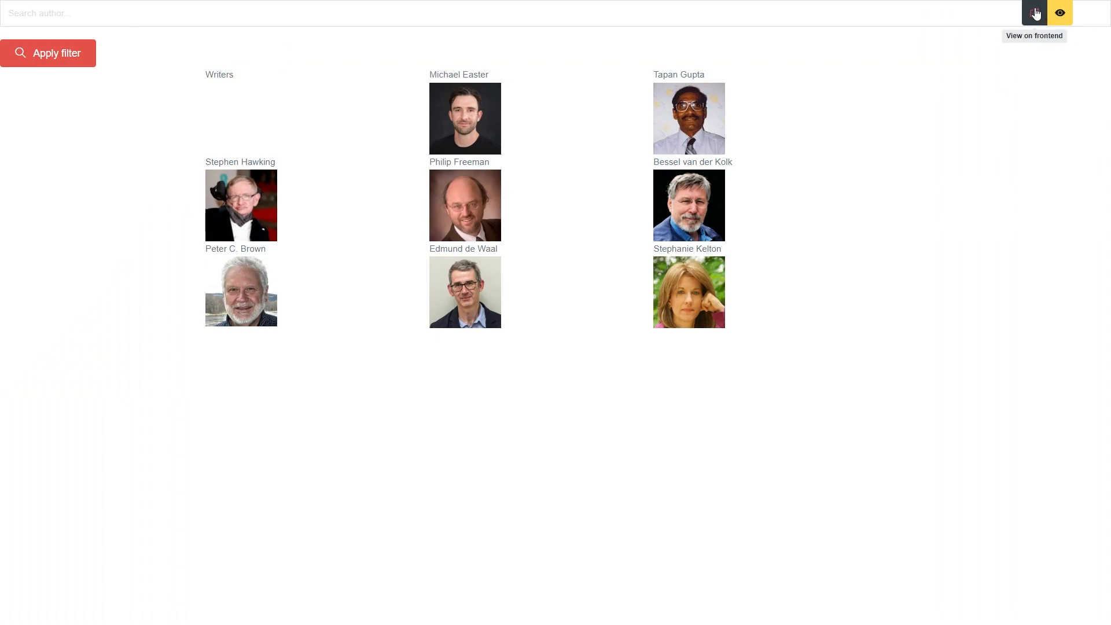
Step: View the Writers page on the live site and enter 'Jos' in the author search field
{"action": "left_click", "coordinate": [1060, 12]}
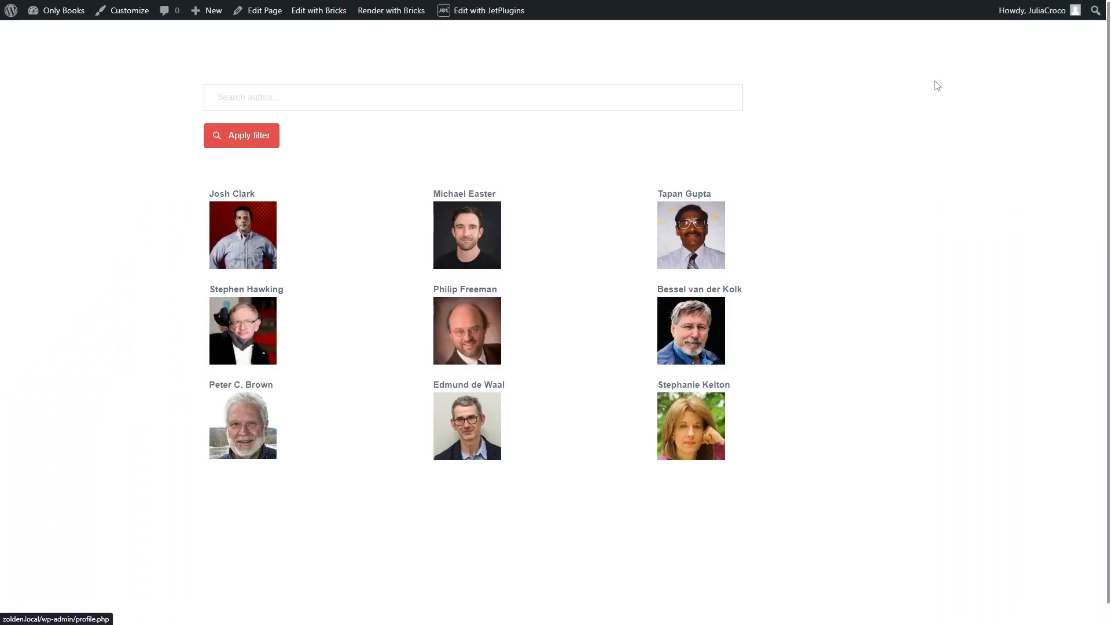
{"action": "left_click", "coordinate": [377, 97]}
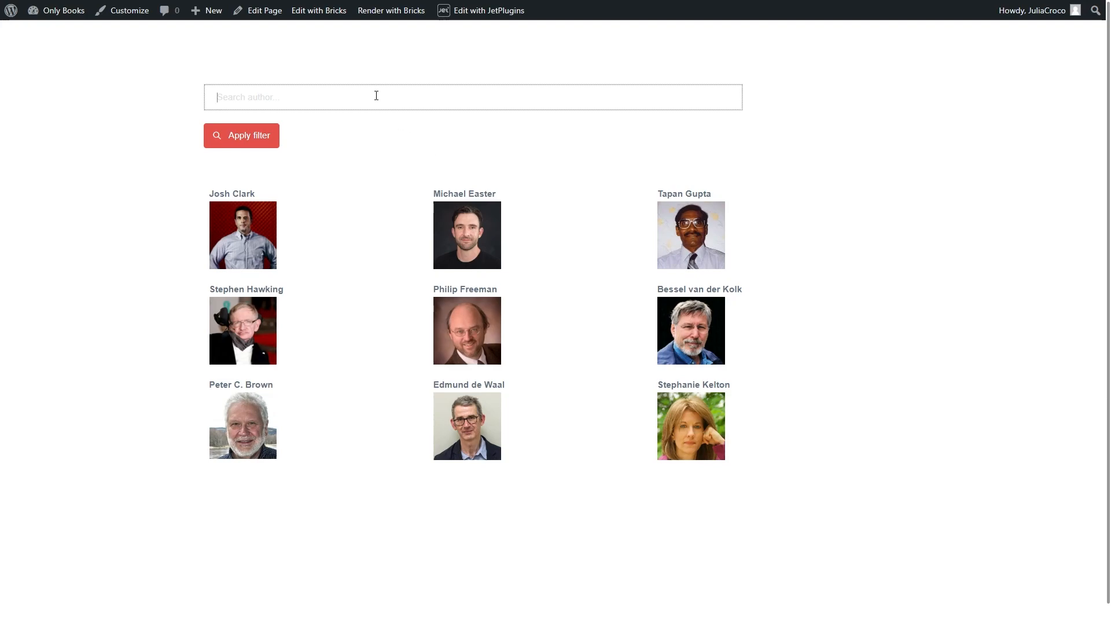
{"action": "type", "text": "Jos"}
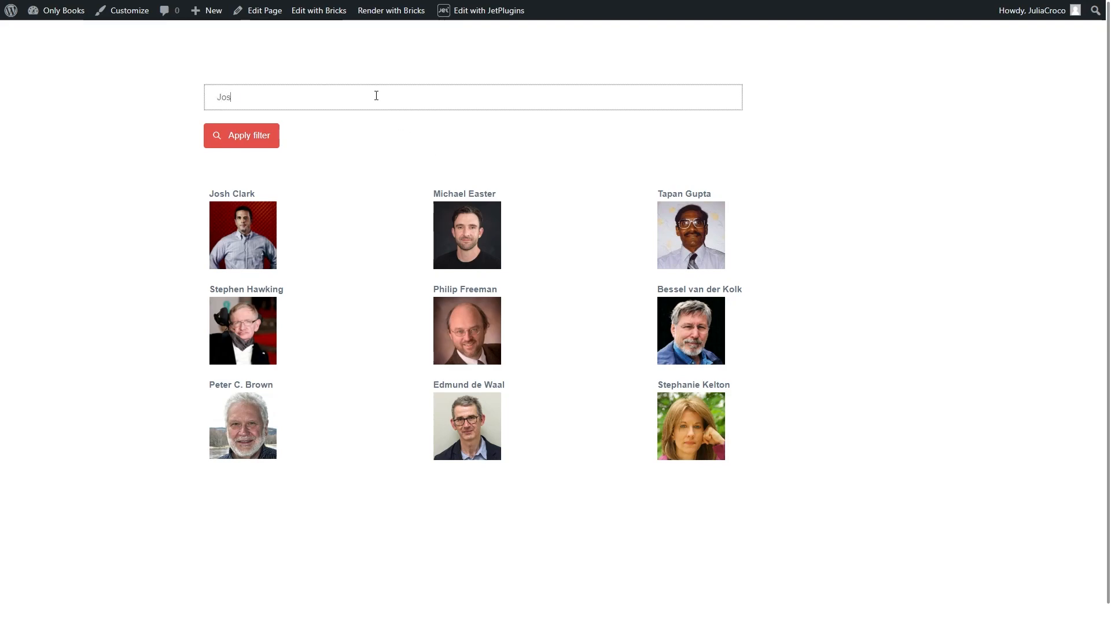